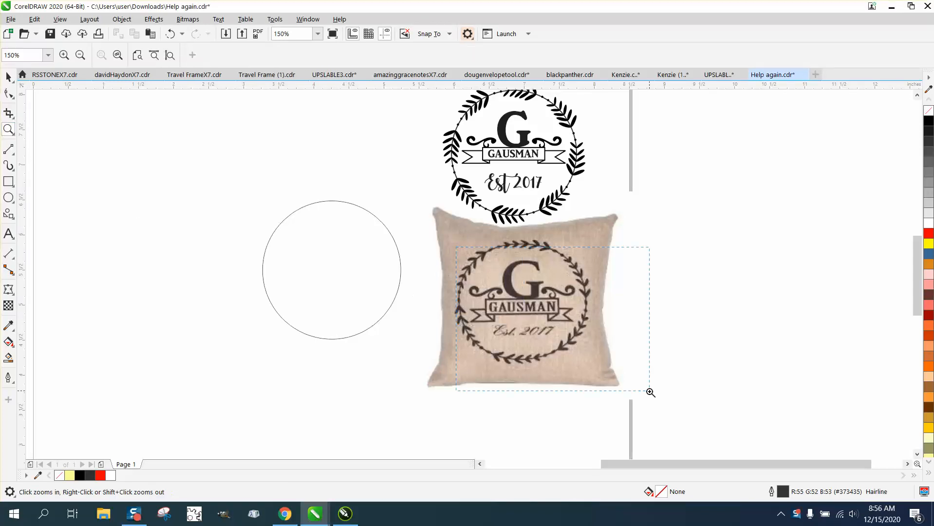
Draw a small heart with the Common Shapes tool near the wreath's bottom leaves
click(651, 391)
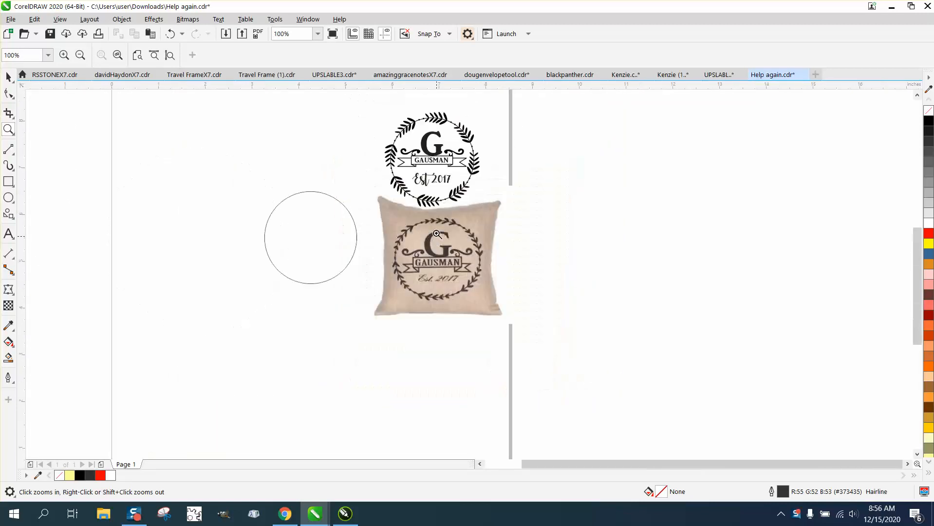
click(436, 247)
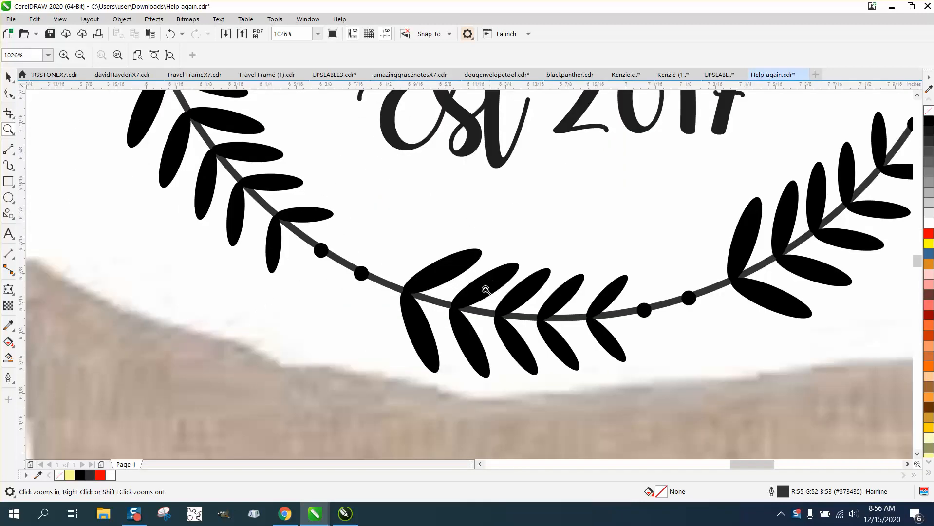
mouse_move(518, 312)
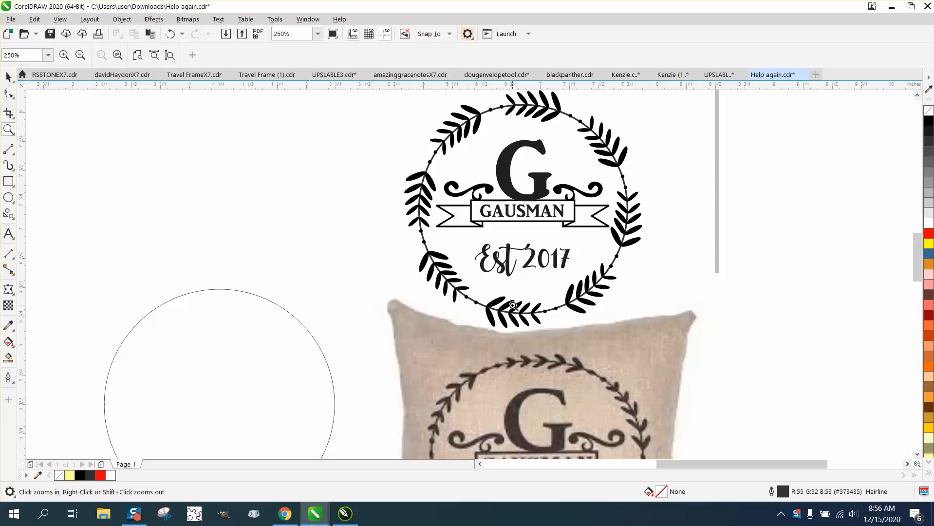
mouse_move(15, 224)
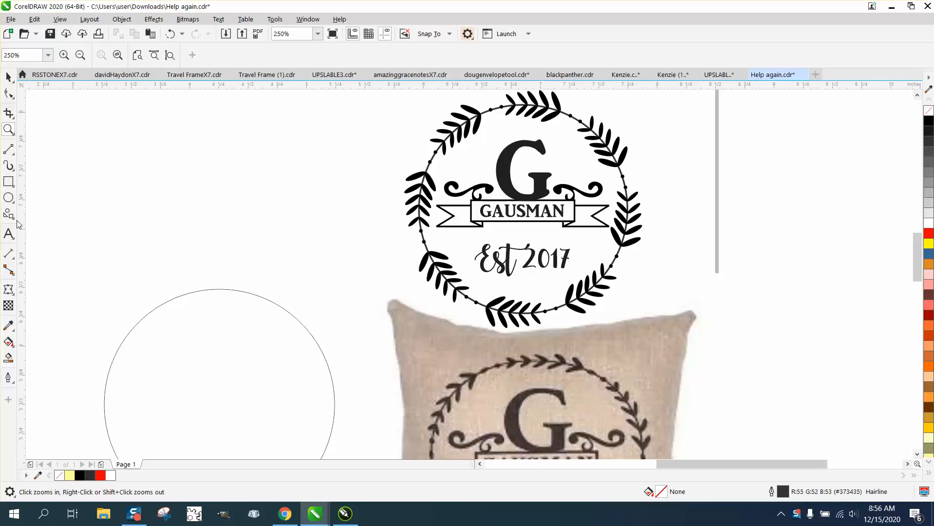
click(8, 213)
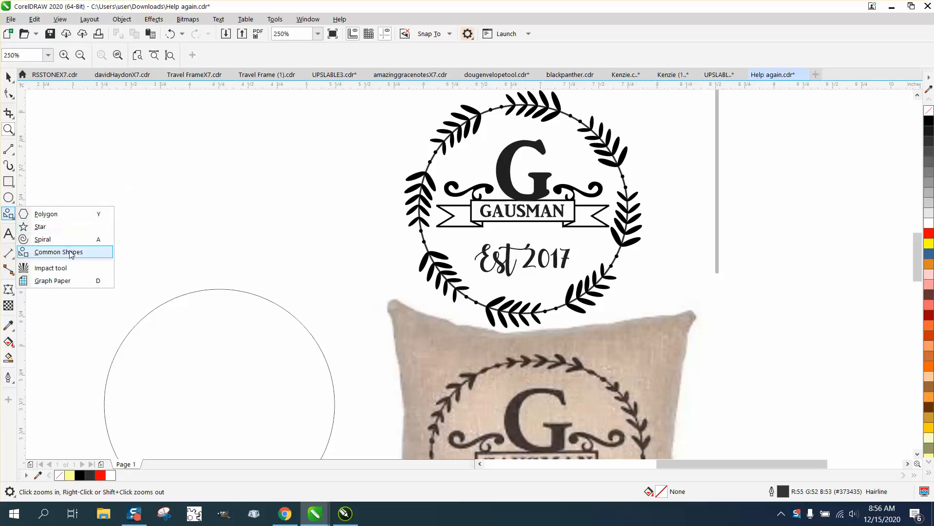
click(58, 251)
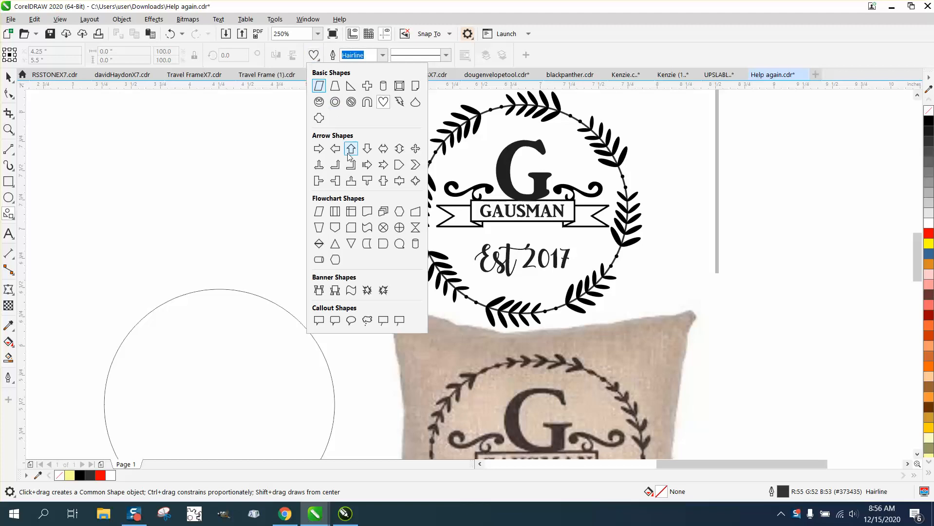
mouse_move(386, 129)
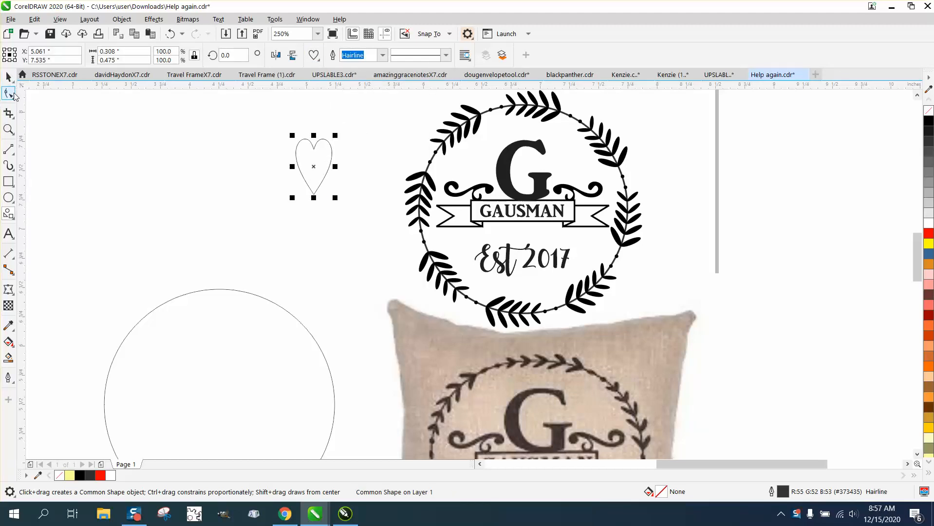
click(121, 18)
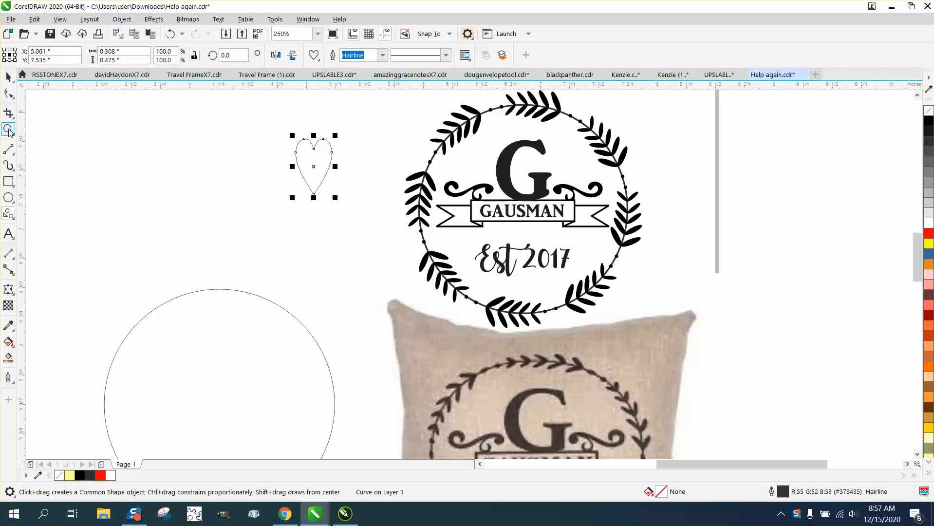
Reshape the heart's nodes with the Shape tool into a pointed chevron leaf
click(8, 129)
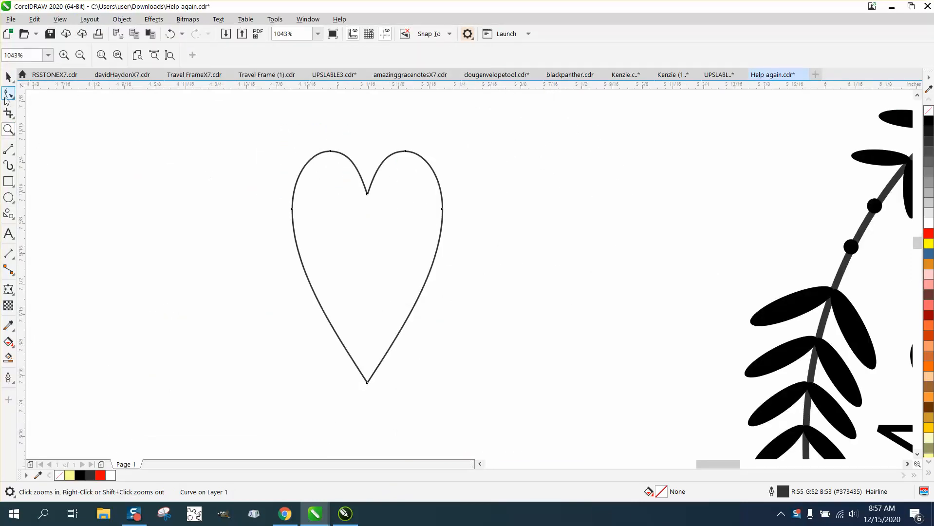
click(8, 94)
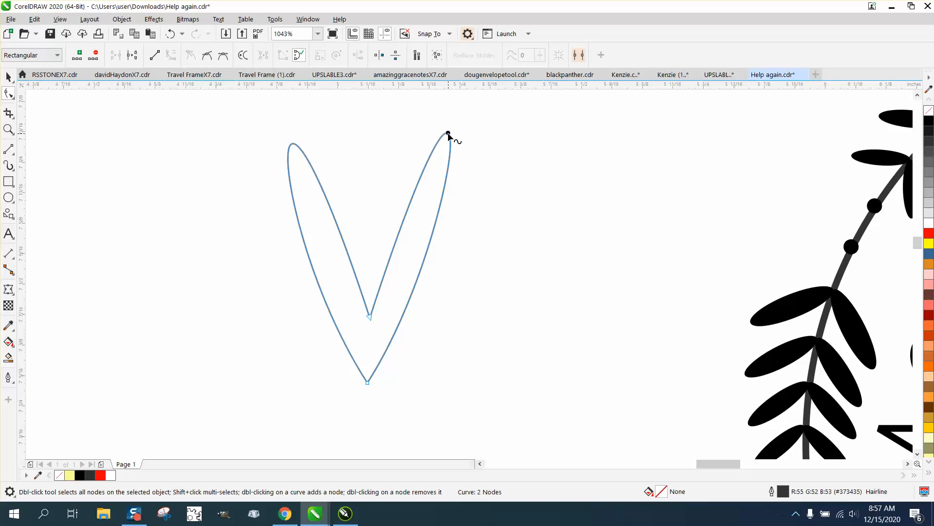
drag(448, 133, 484, 157)
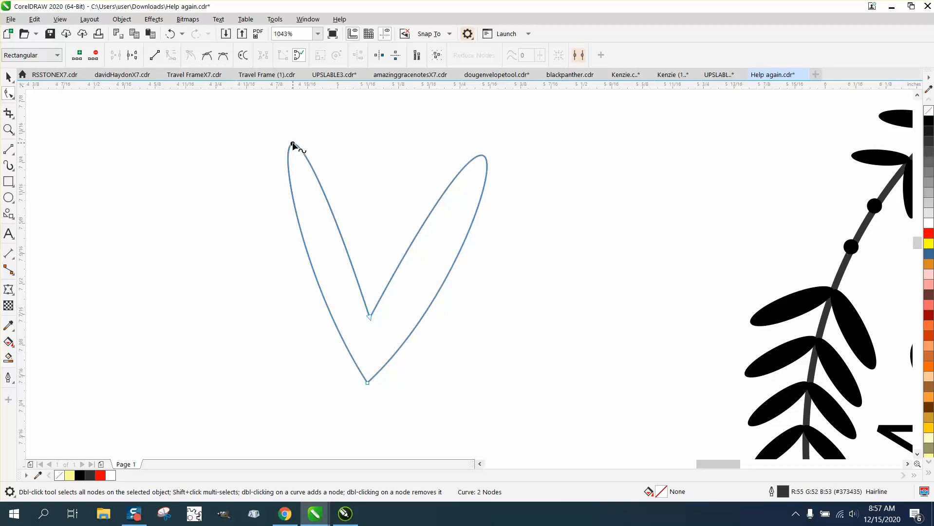
click(292, 144)
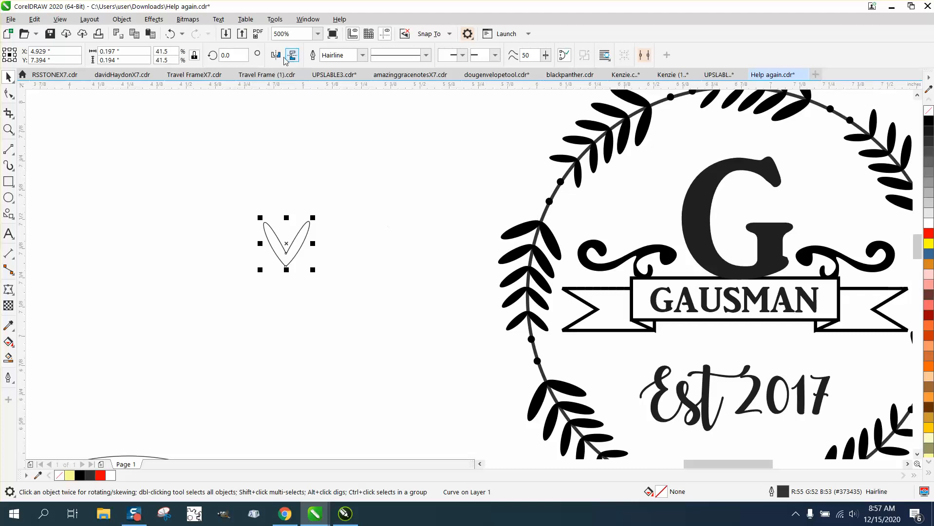
Mirror the leaf vertically, place a smaller copy below it, and select both
click(292, 55)
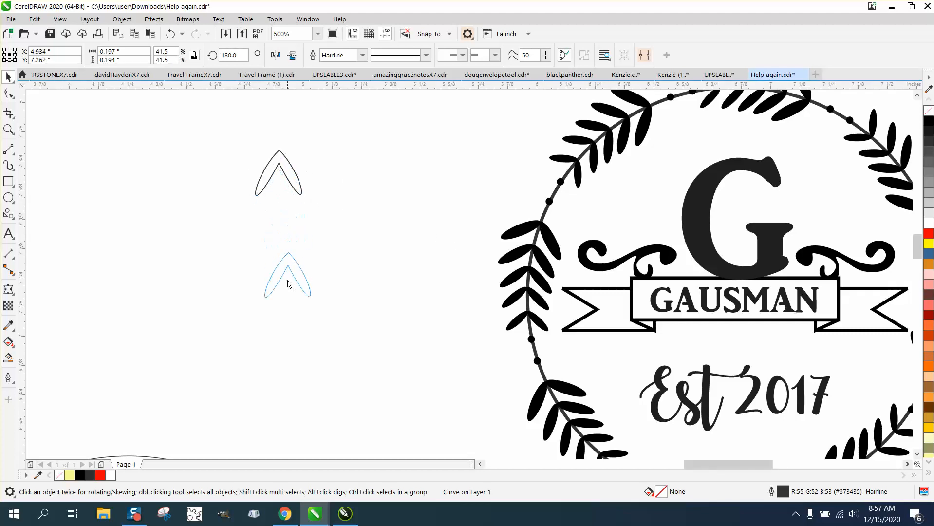
click(283, 284)
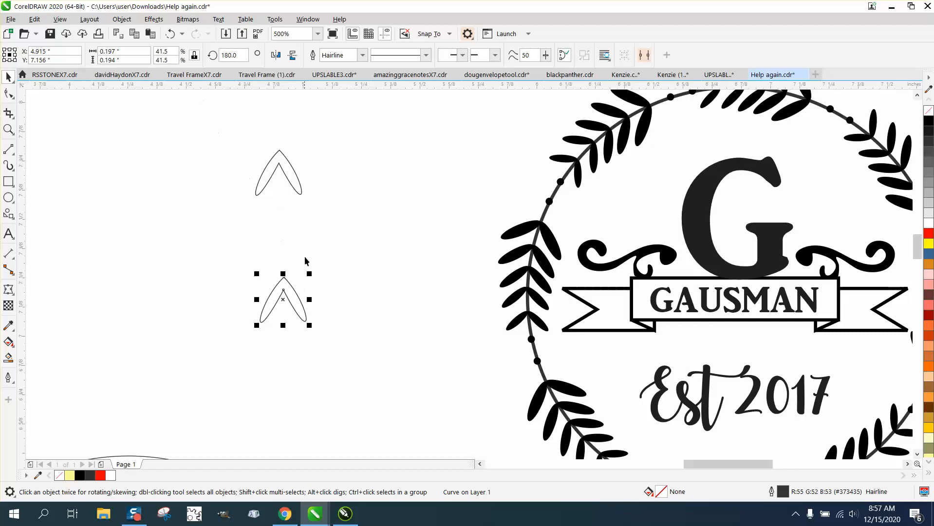
drag(309, 324, 305, 312)
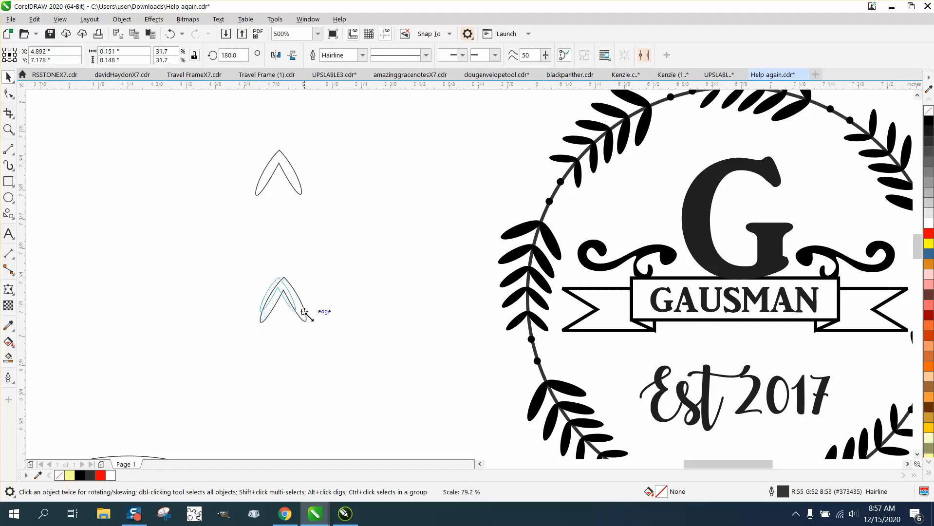
click(303, 312)
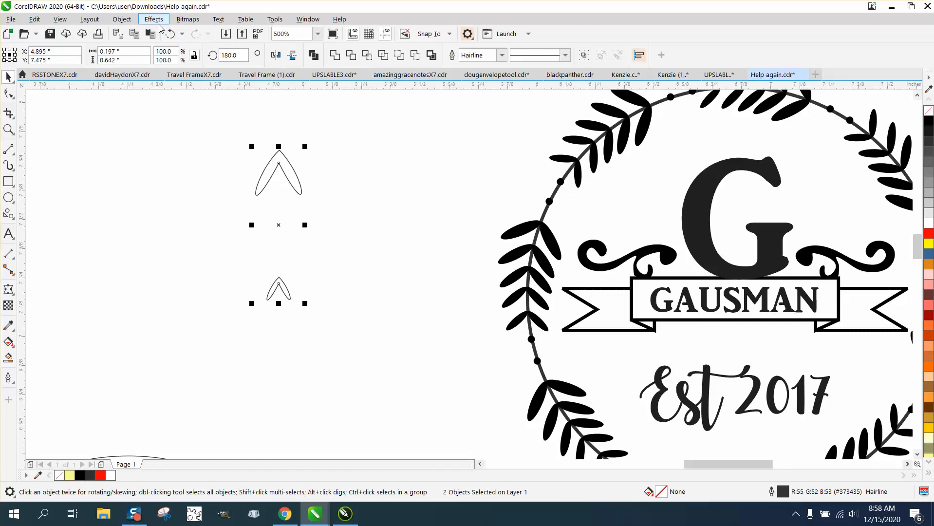
Apply a 3-step Effects > Blend between the two leaves to form a five-leaf column
click(154, 19)
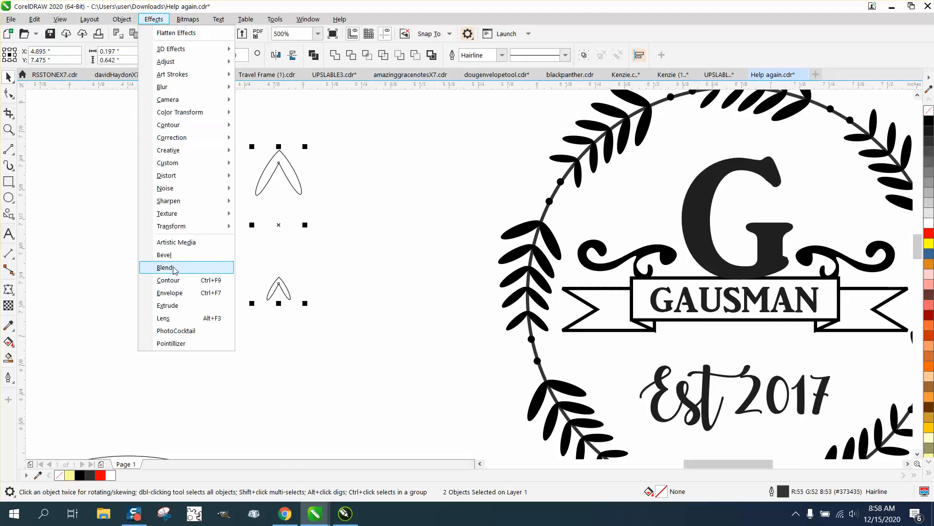
click(161, 267)
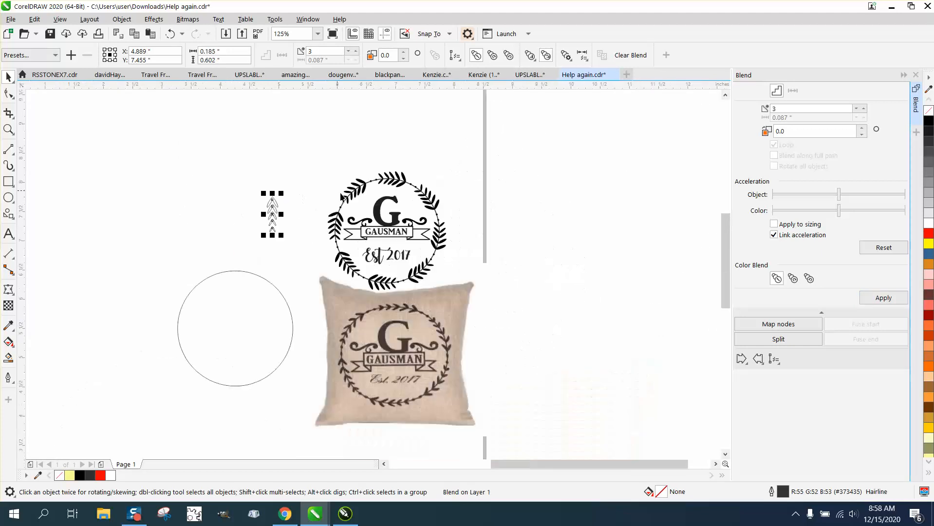
click(235, 329)
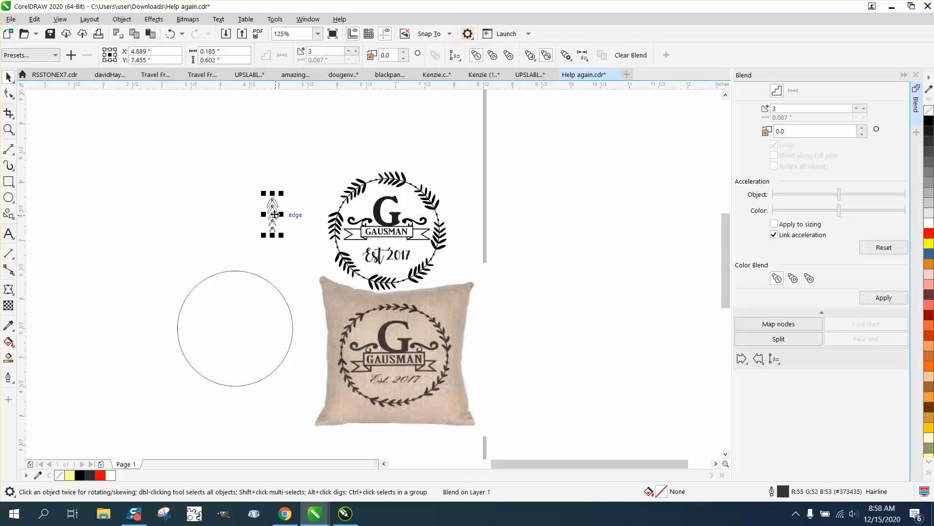
drag(273, 214, 162, 309)
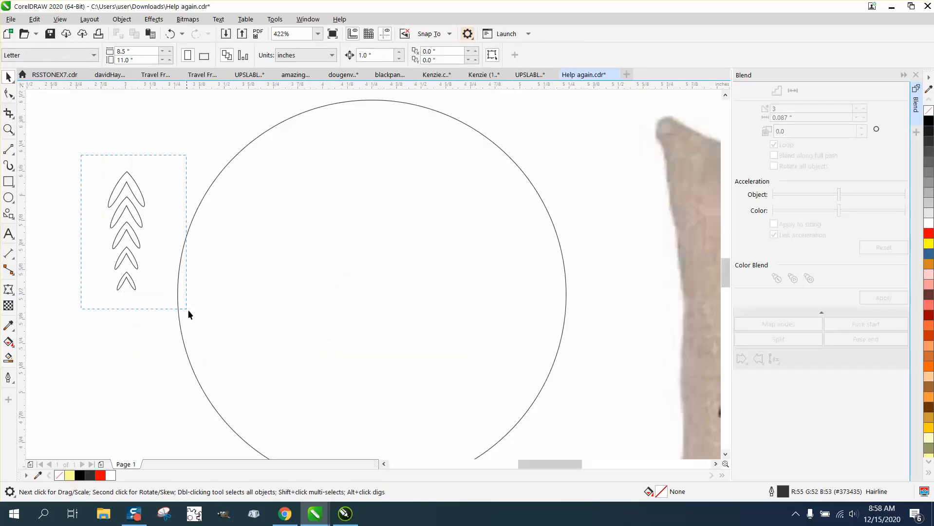
Place a single leaf from the blended column onto the circle's edge
click(126, 230)
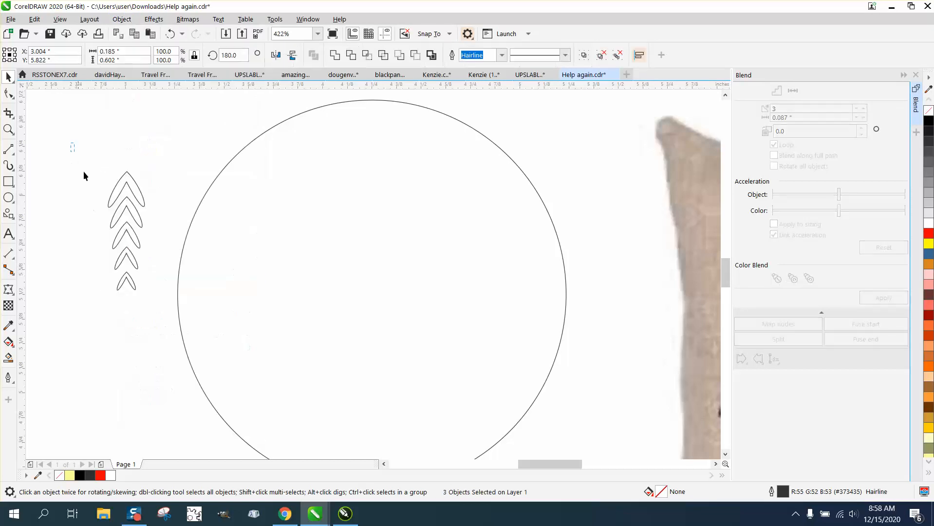
click(121, 18)
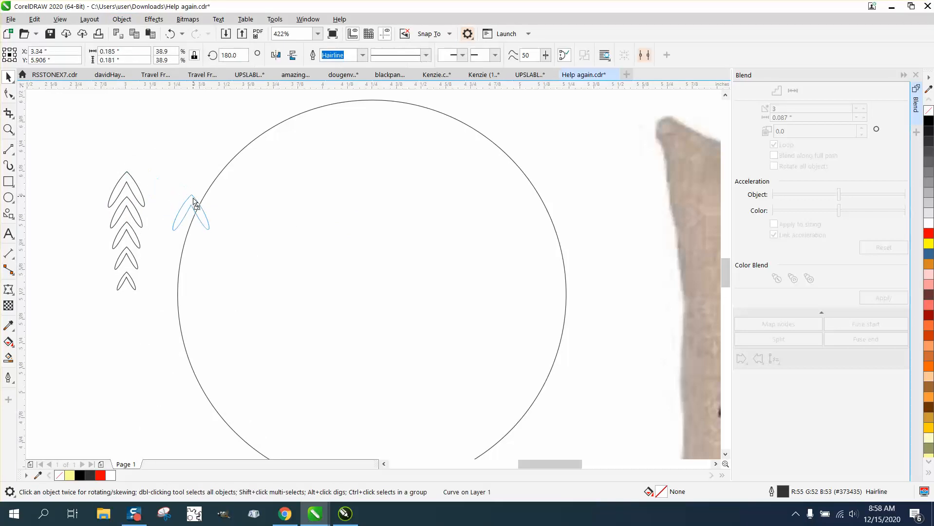
click(190, 214)
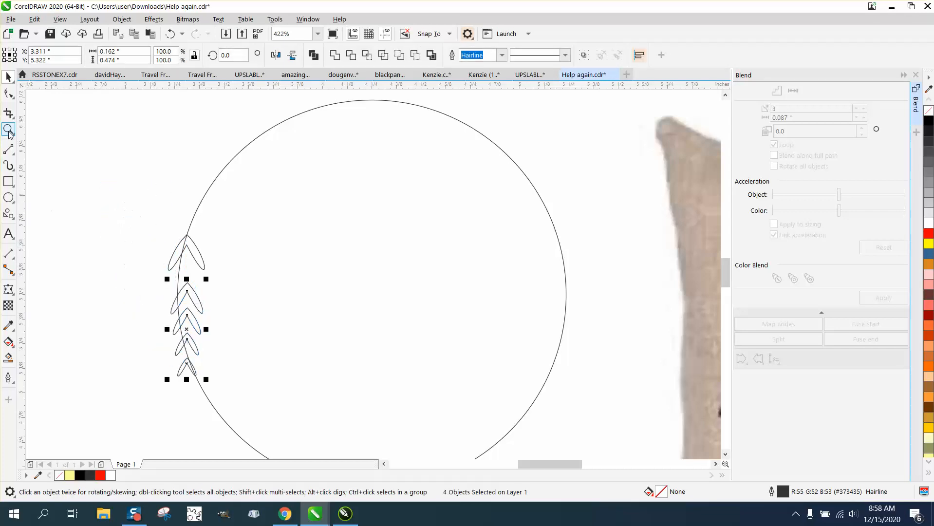
click(186, 329)
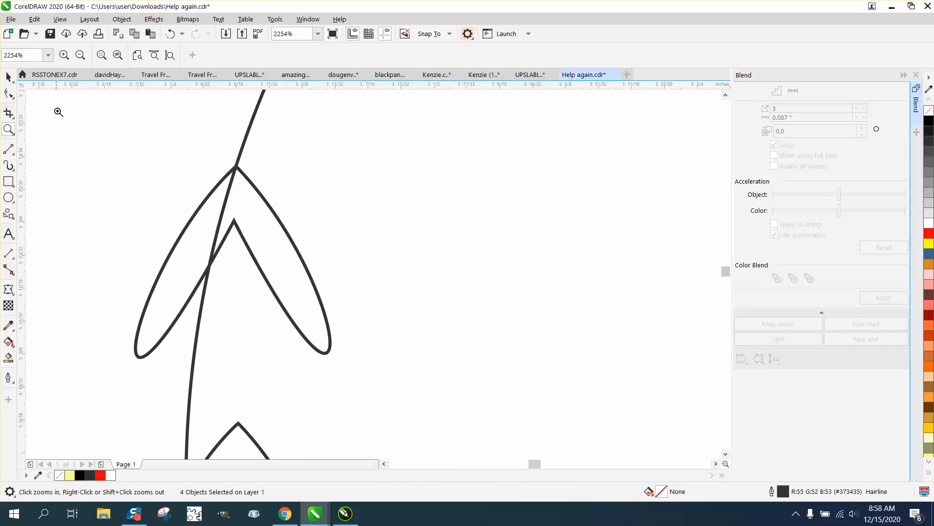
click(8, 77)
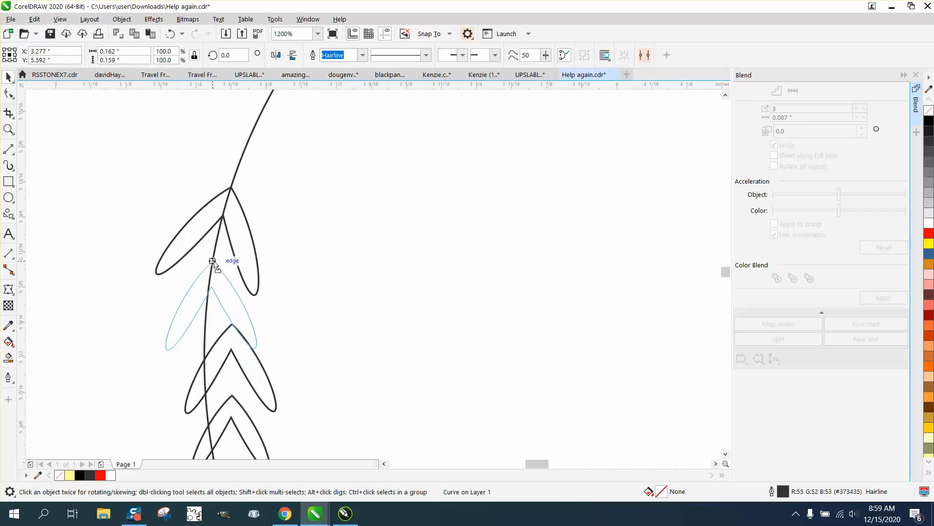
Position the leaves along the curved stem and rotate the lower leaf into line
click(211, 262)
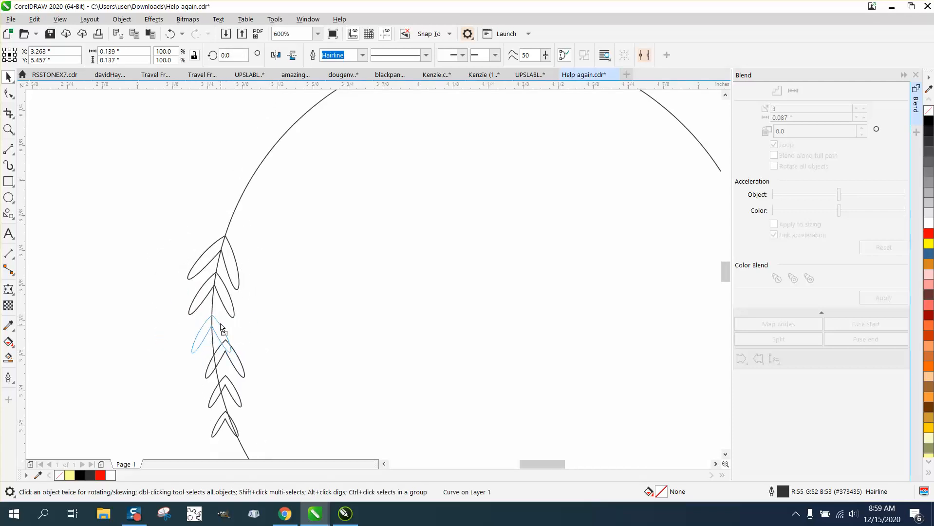
click(209, 330)
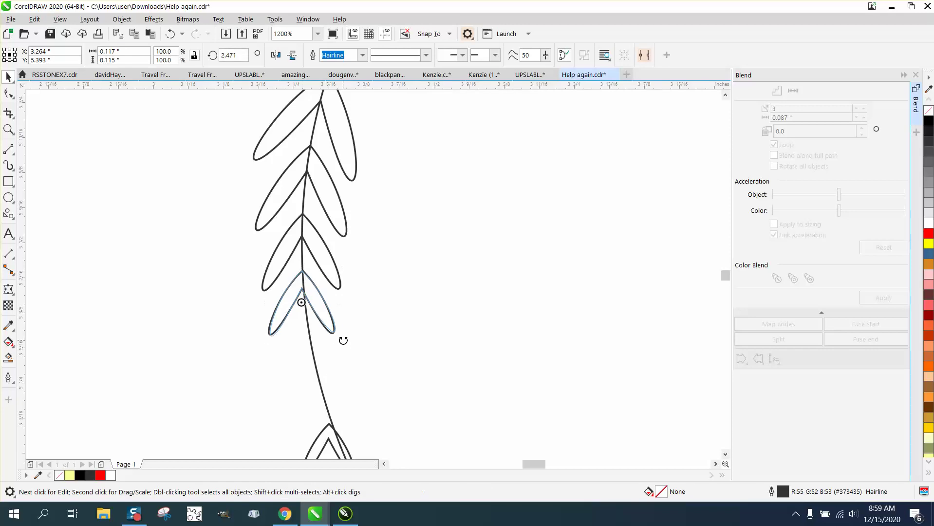
click(301, 302)
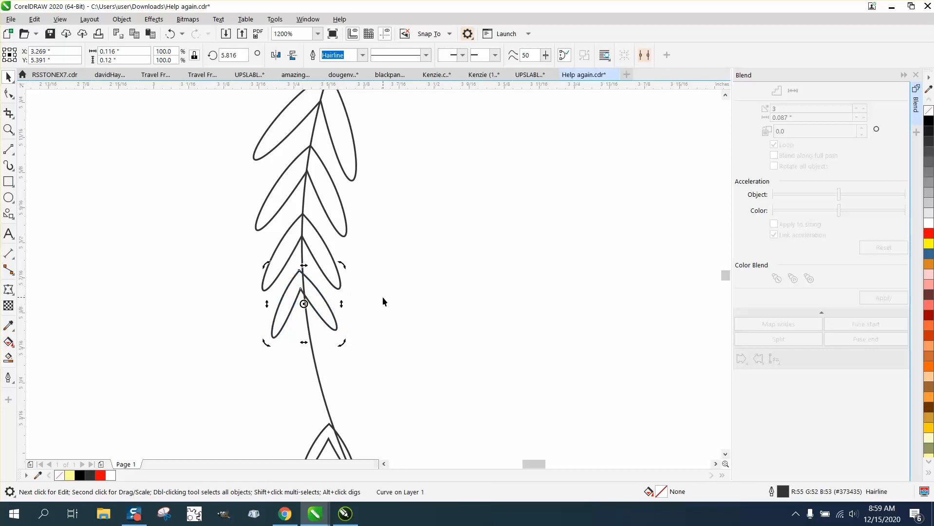
mouse_move(148, 43)
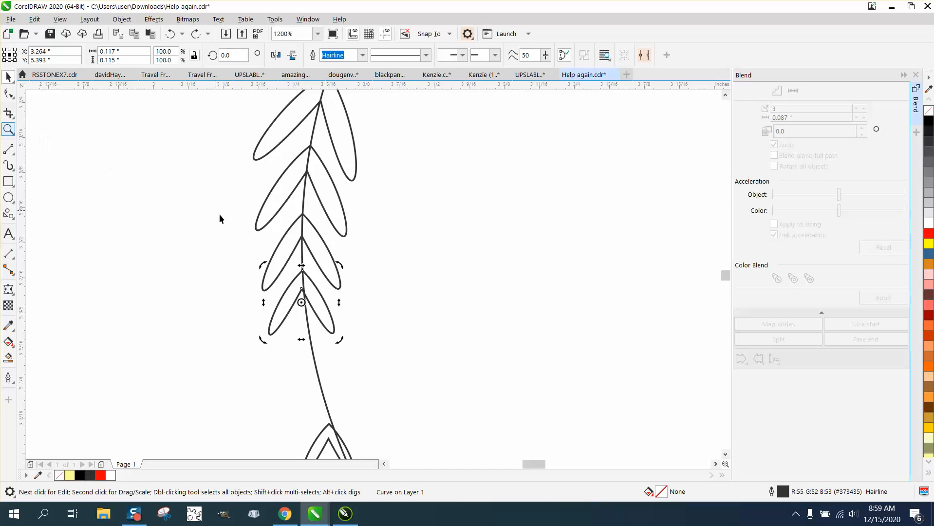
click(8, 128)
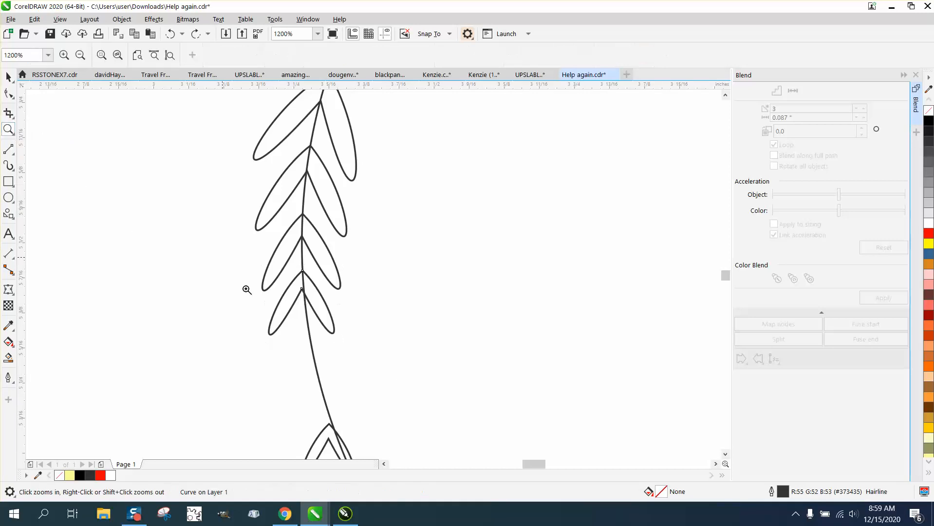
click(248, 290)
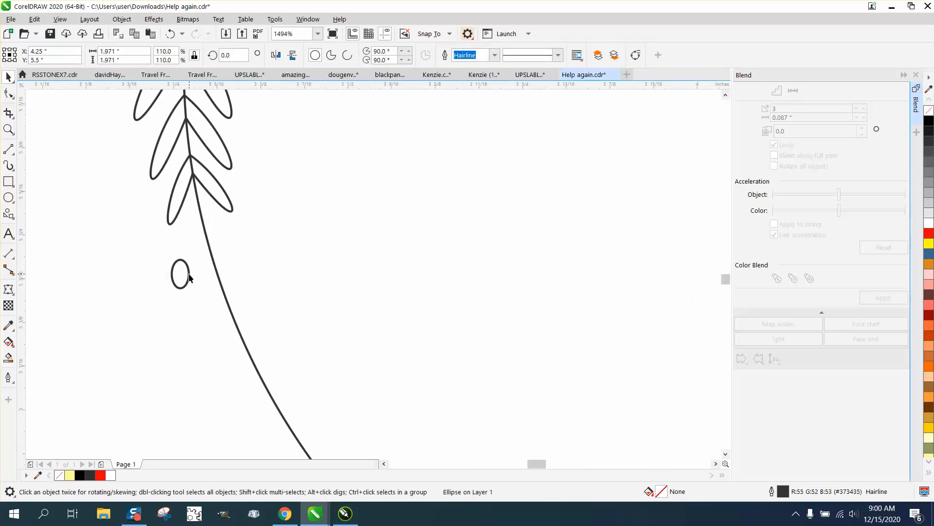
Scale and rotate the small oval bud onto the stem end and group the seven-object sprig
drag(180, 273, 209, 242)
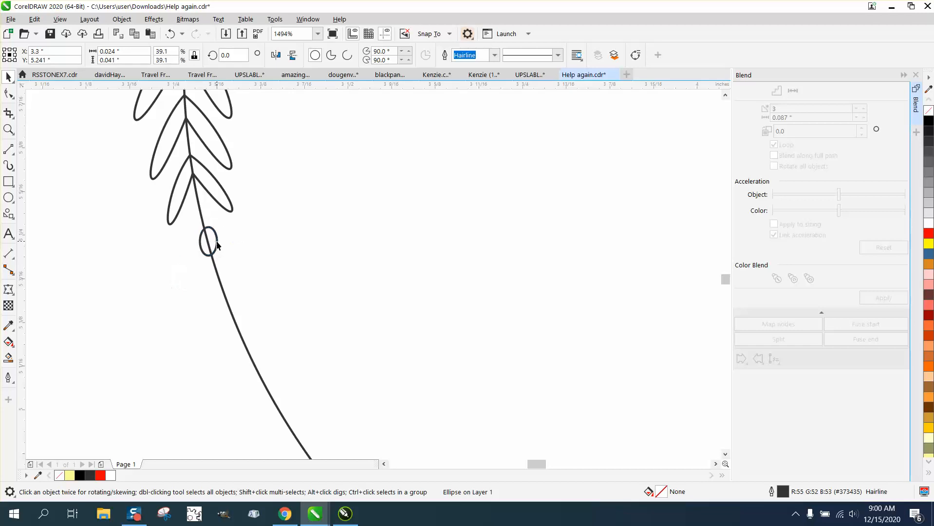
click(208, 240)
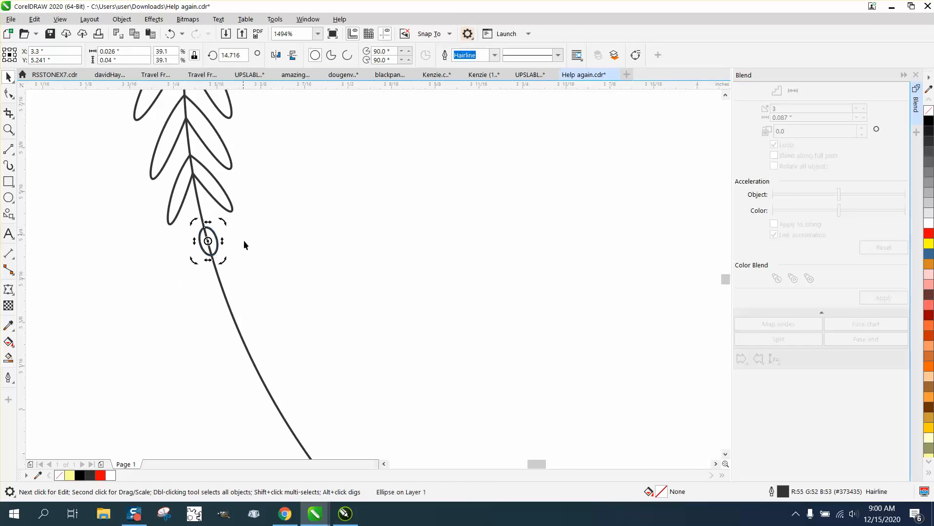
mouse_move(236, 248)
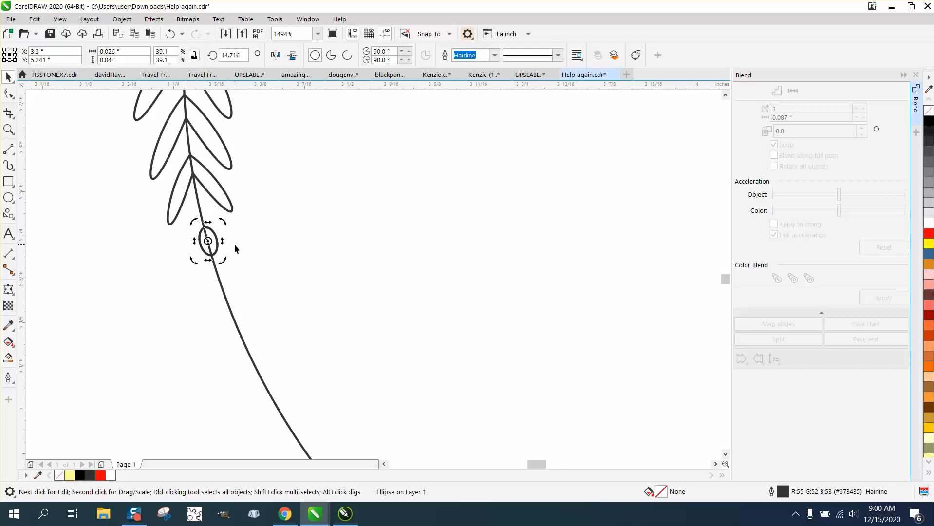
click(207, 246)
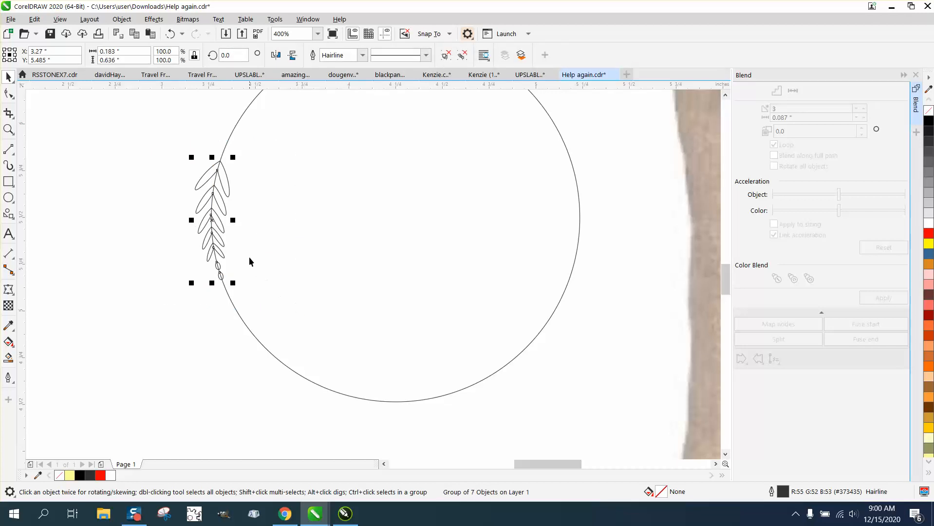
mouse_move(167, 196)
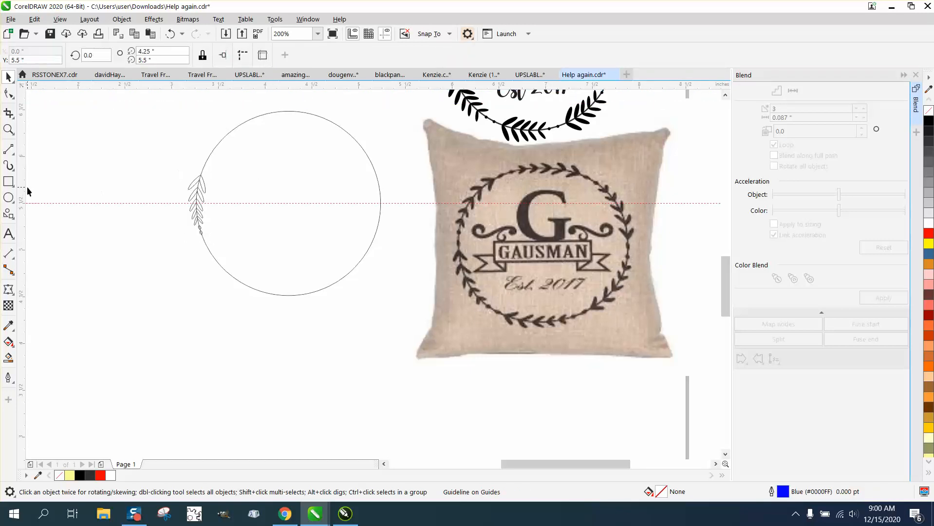
Add a guideline through the circle centre, try a rotated sprig copy and undo it
click(196, 203)
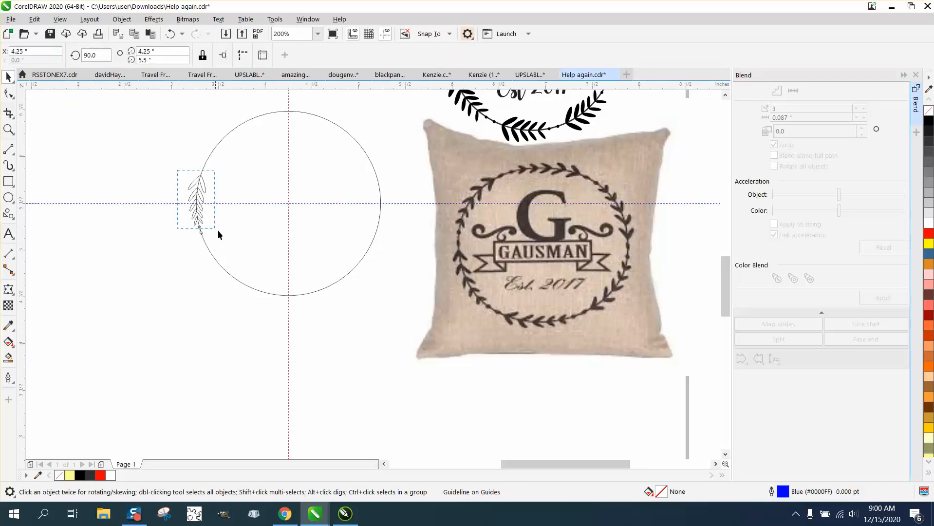
click(197, 202)
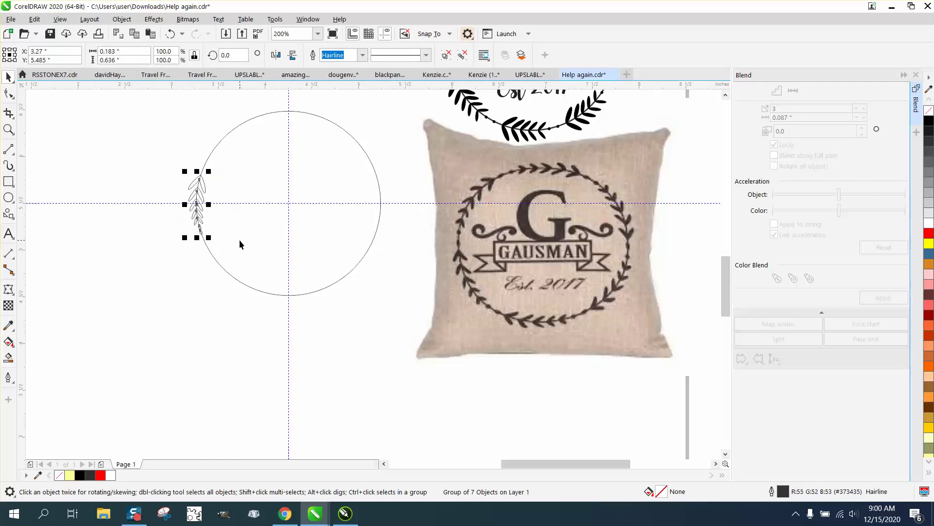
click(197, 204)
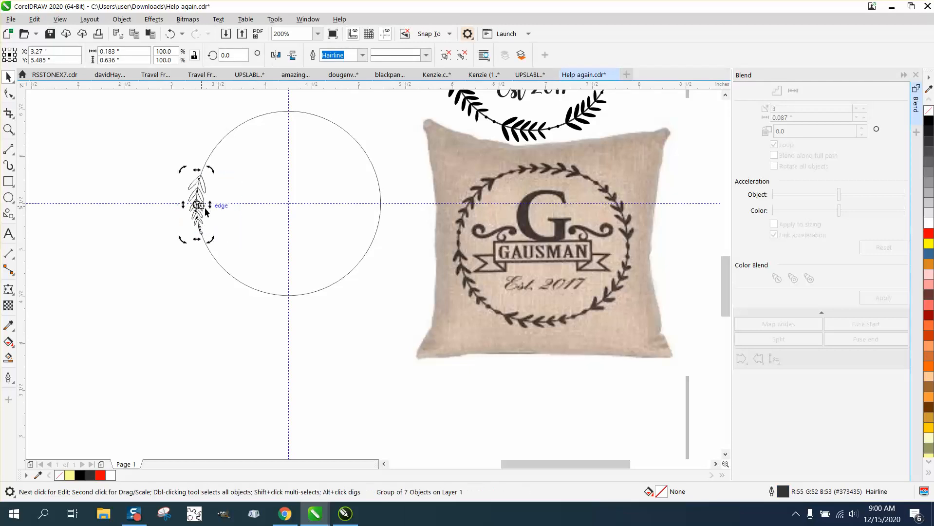
mouse_move(285, 203)
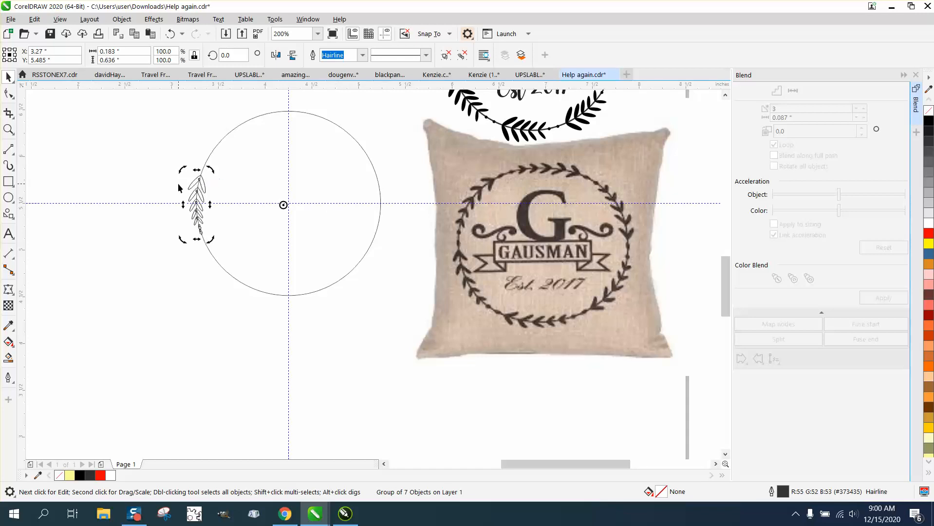
mouse_move(193, 185)
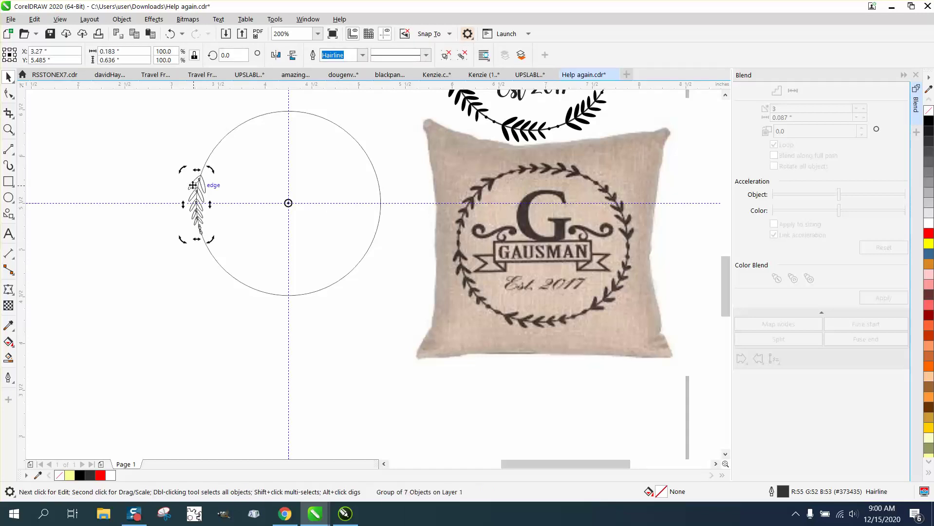
click(233, 54)
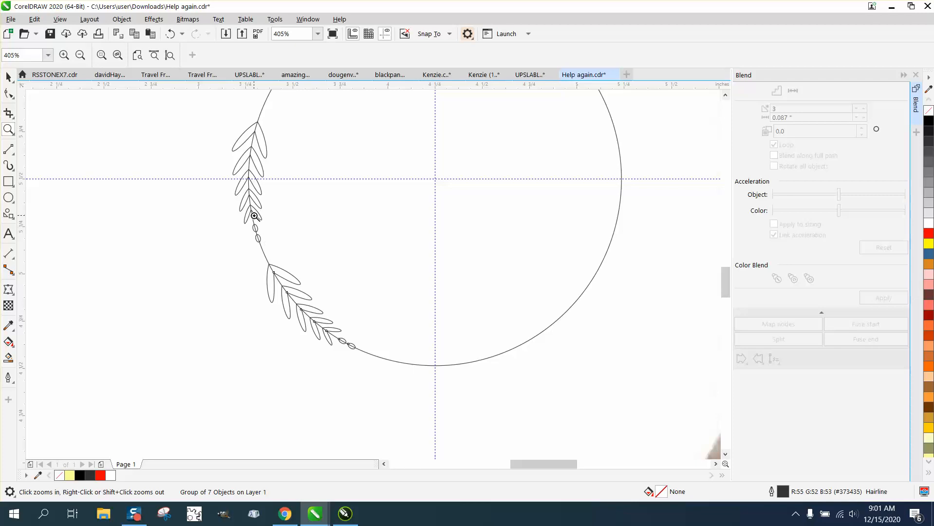
mouse_move(230, 198)
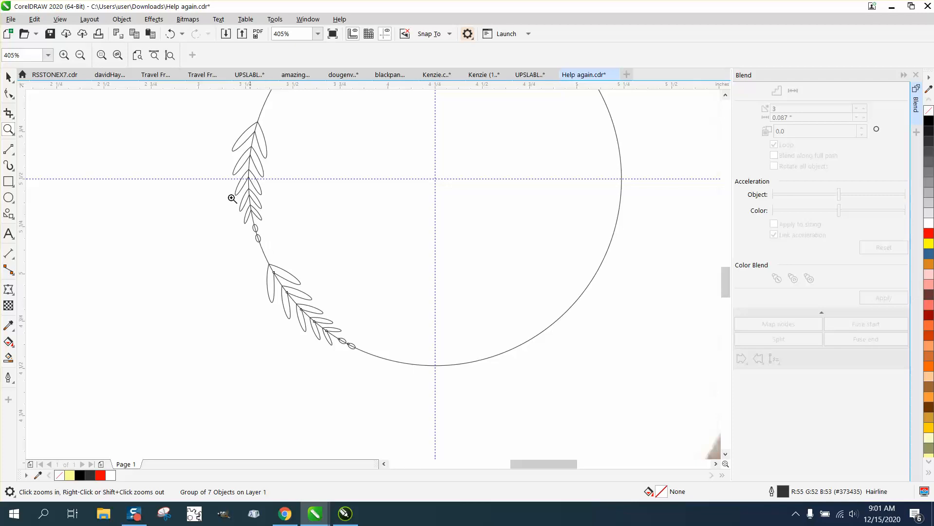
mouse_move(170, 34)
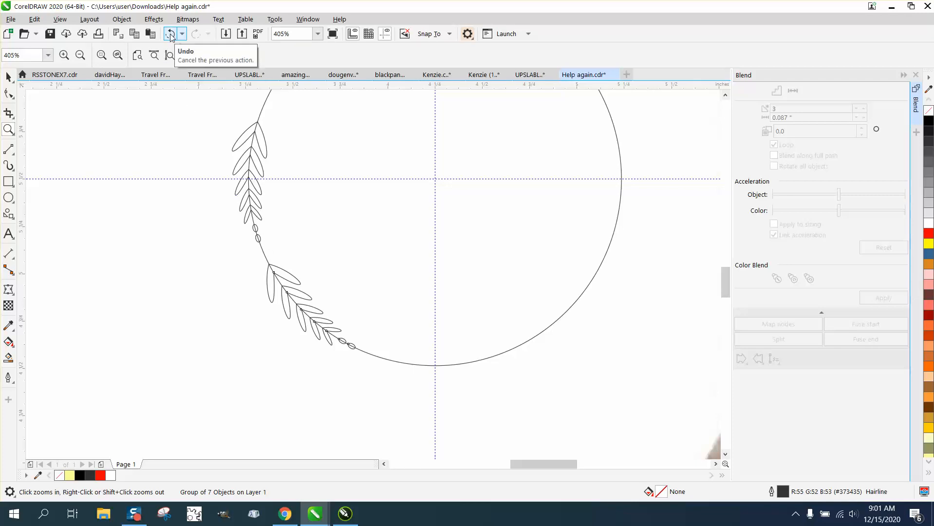
click(170, 34)
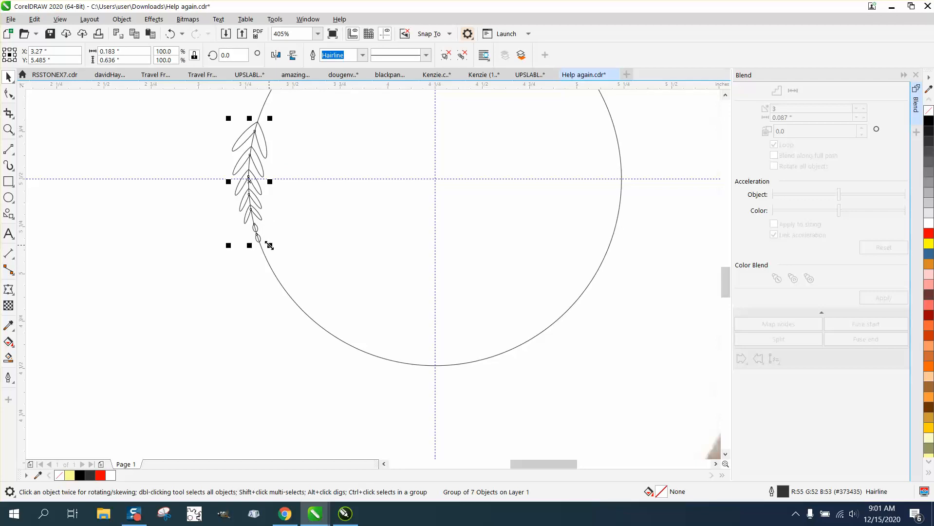
Scale the sprig group to 116% and tilt it a few degrees
drag(269, 245, 276, 270)
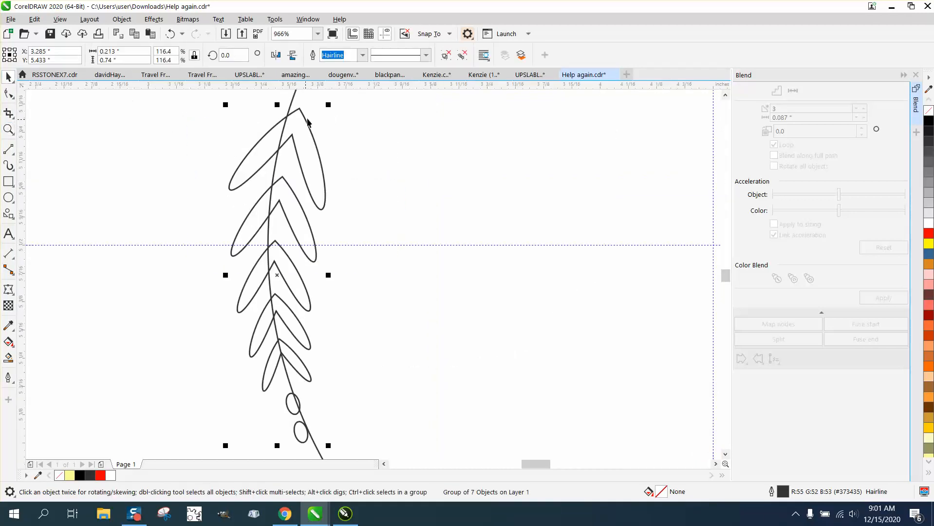
click(277, 275)
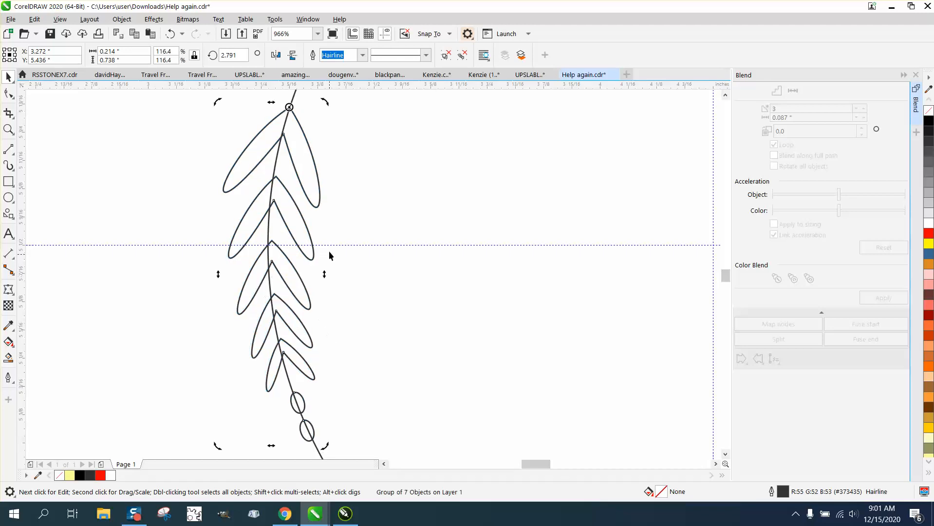
mouse_move(289, 230)
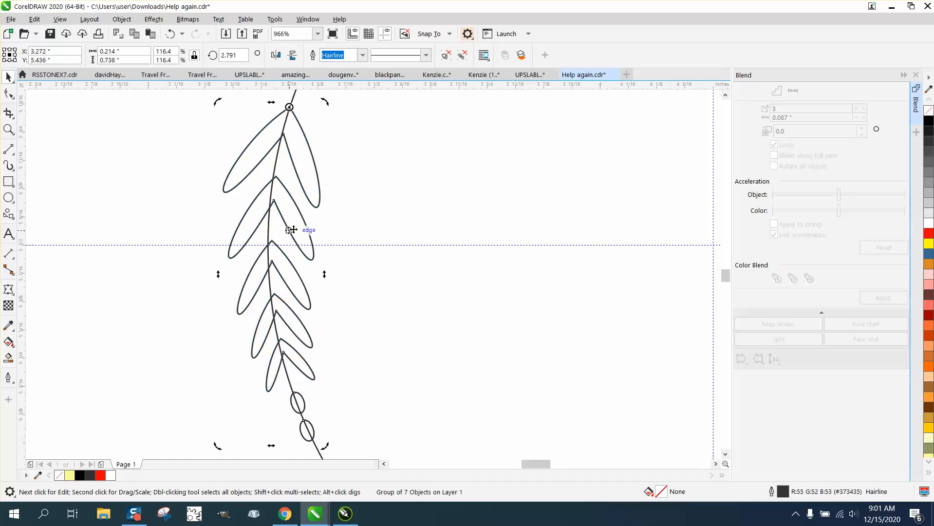
mouse_move(252, 200)
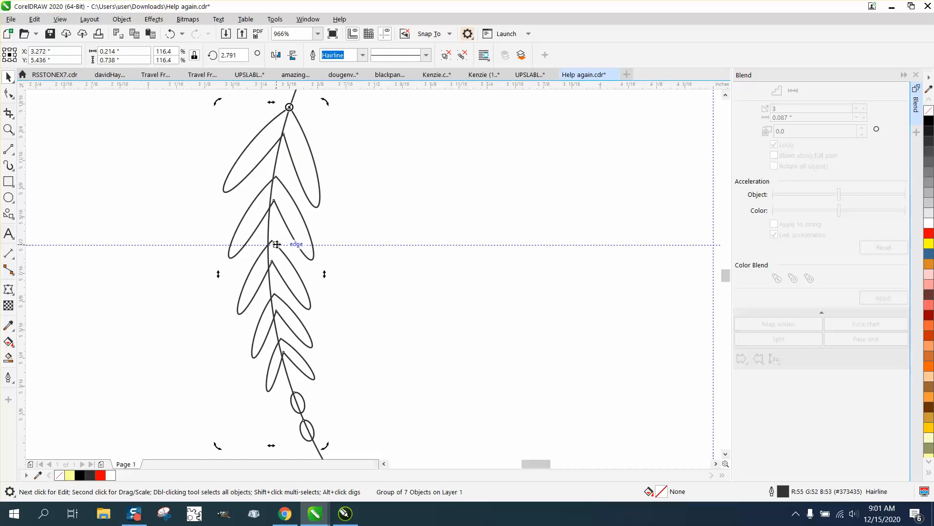
text(500)
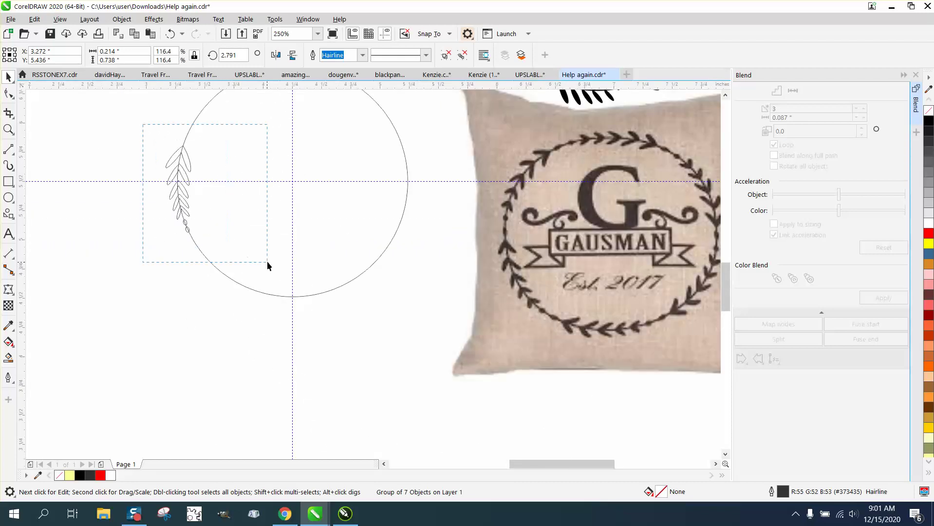
Repeat rotated, mirrored copies of the sprig around the circle to complete the wreath
click(178, 208)
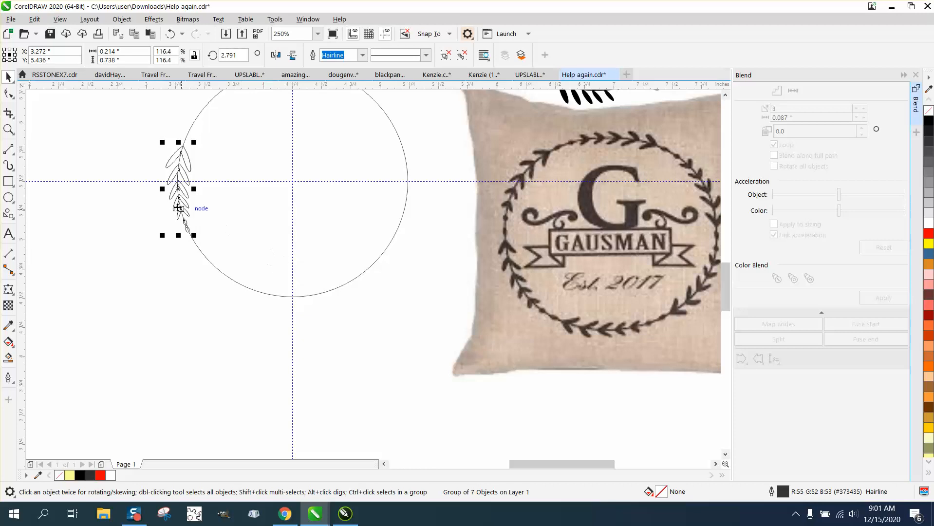
click(178, 208)
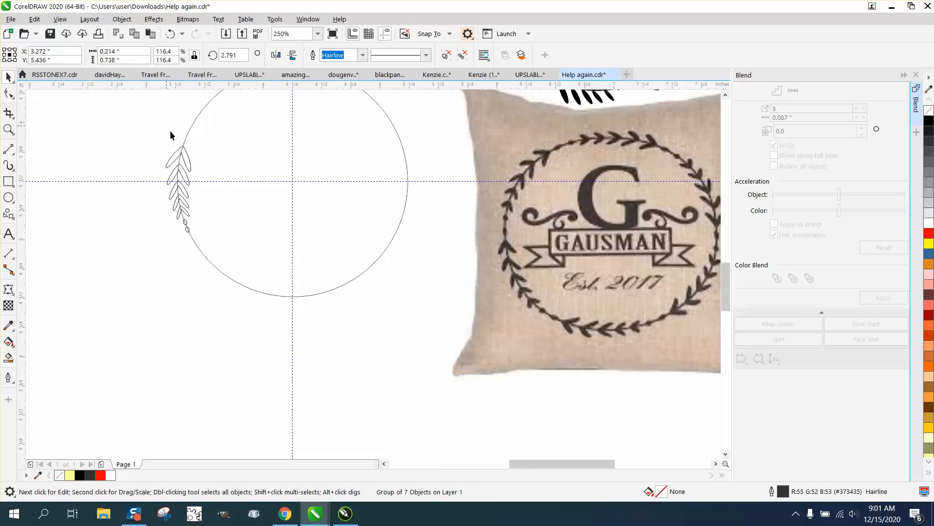
click(179, 185)
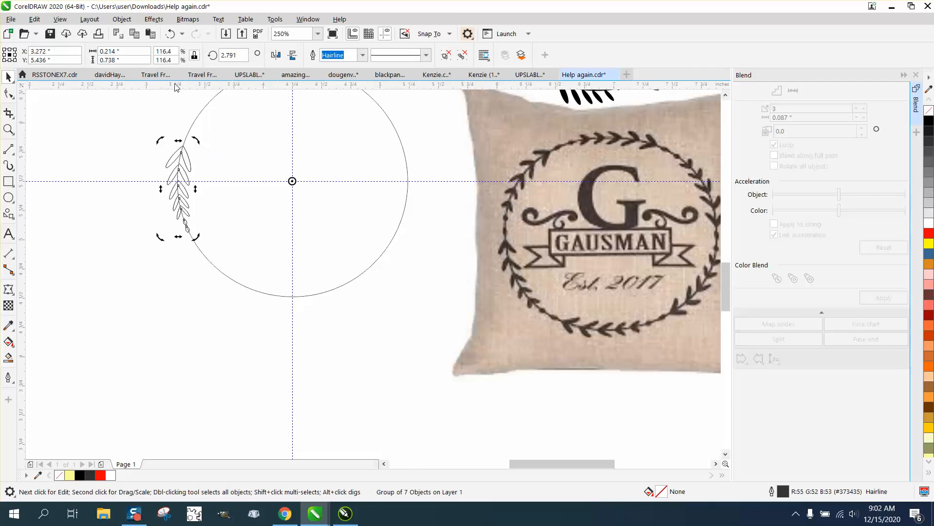
click(233, 55)
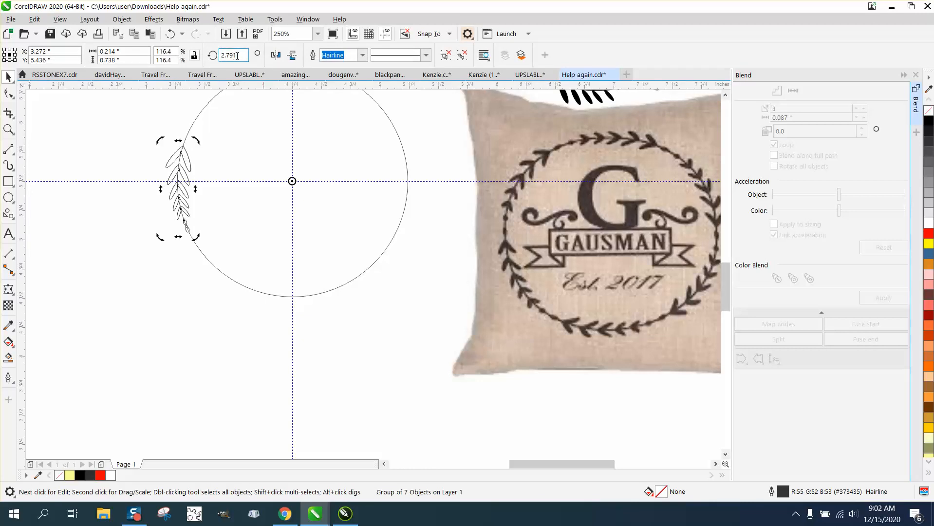
mouse_move(239, 54)
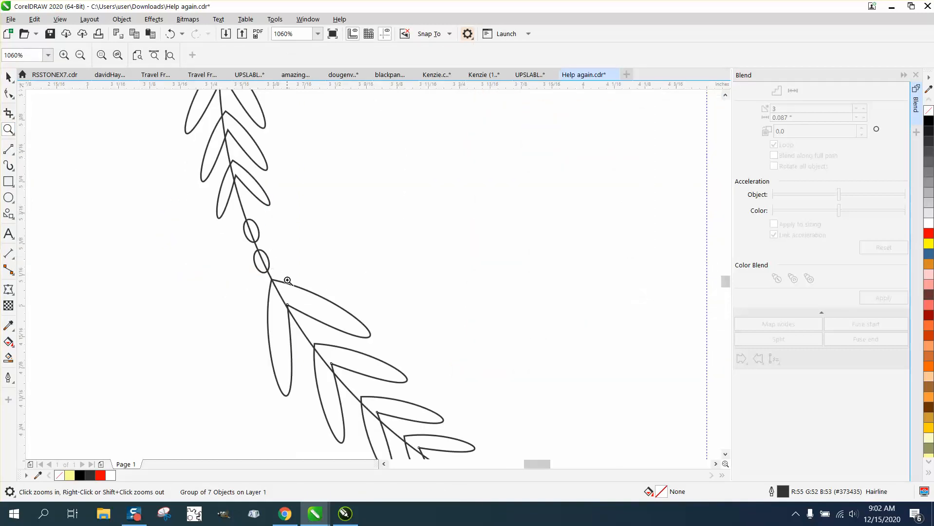
mouse_move(264, 246)
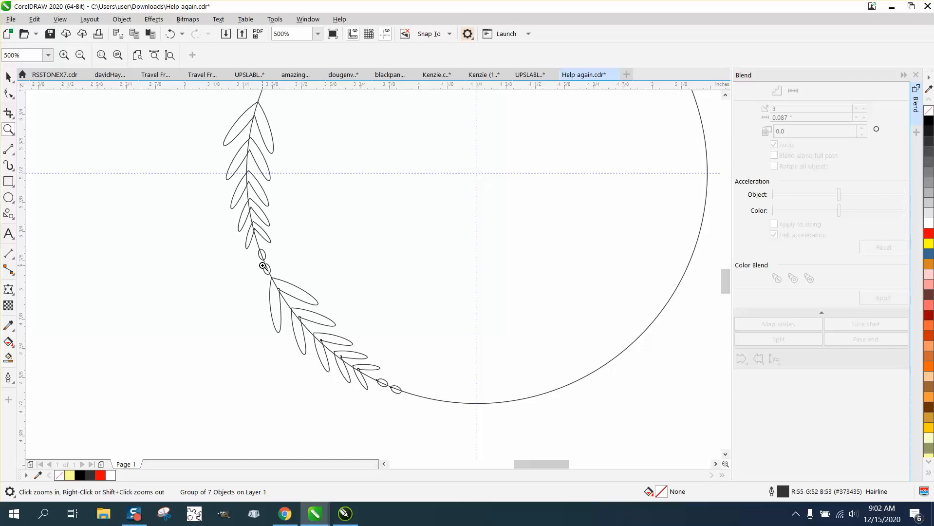
click(79, 55)
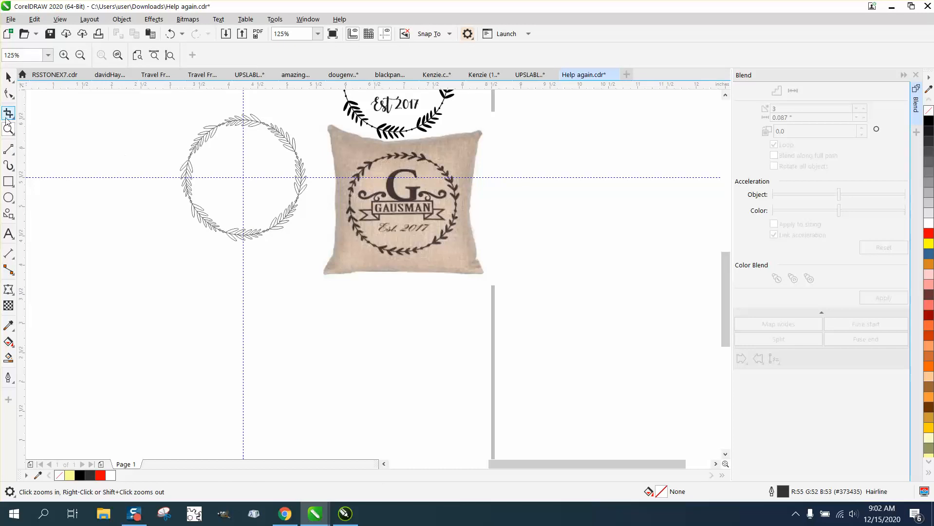
click(294, 196)
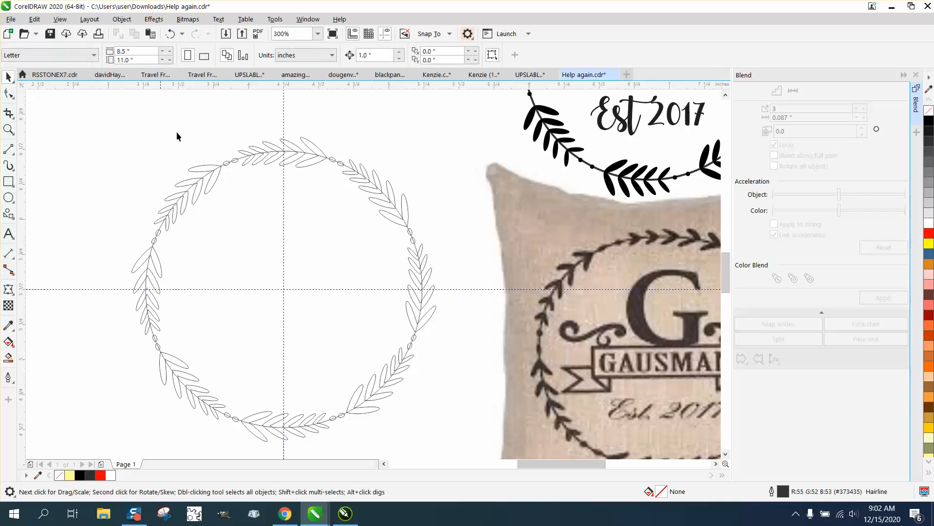
mouse_move(322, 153)
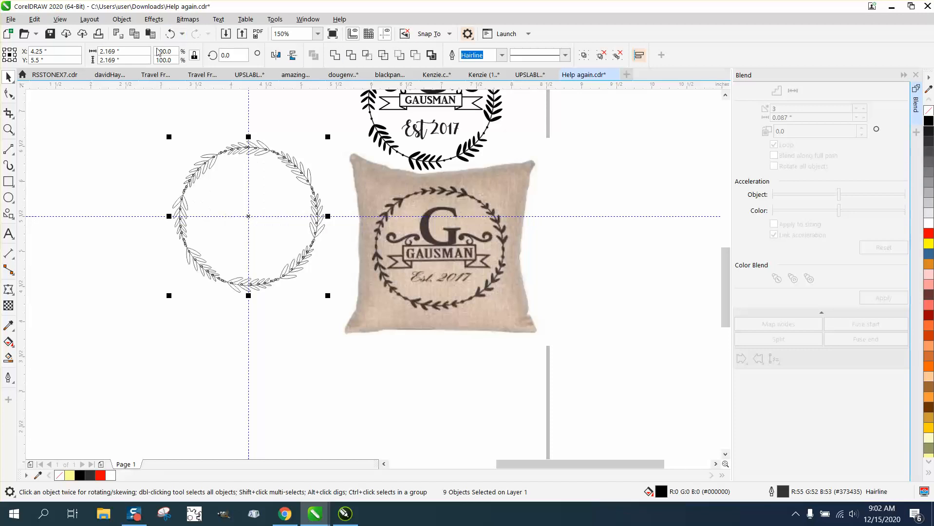
click(154, 74)
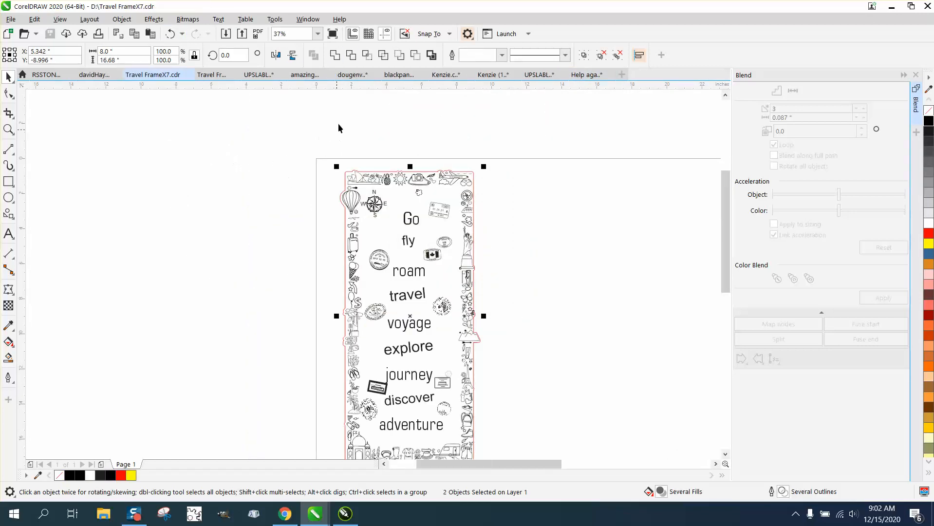
click(154, 74)
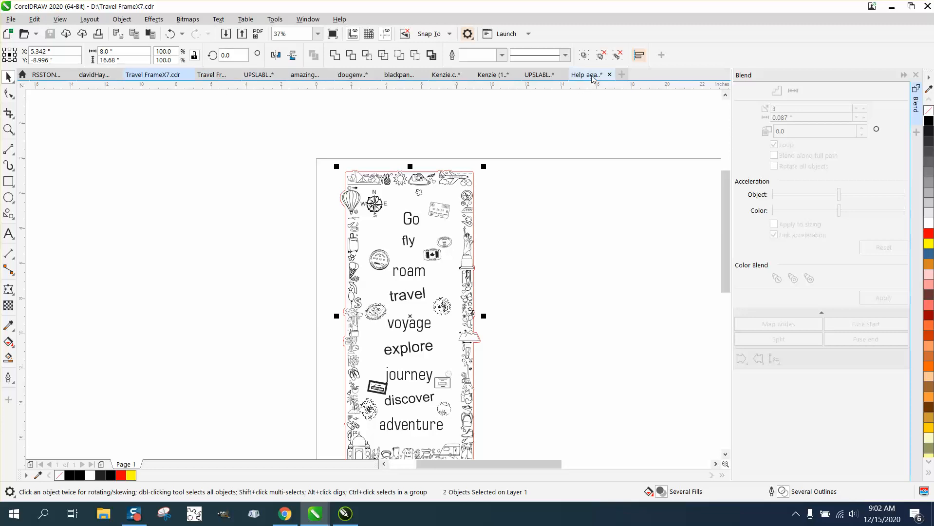
click(586, 74)
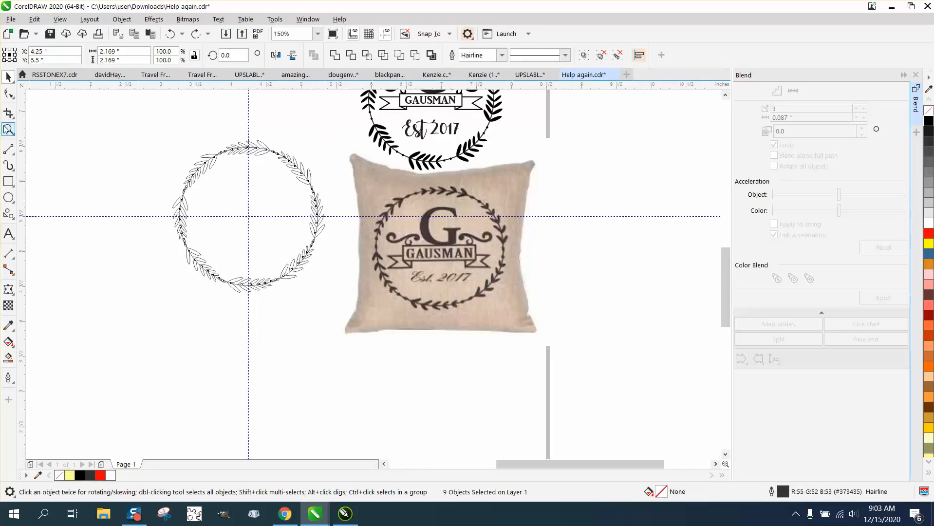
click(8, 130)
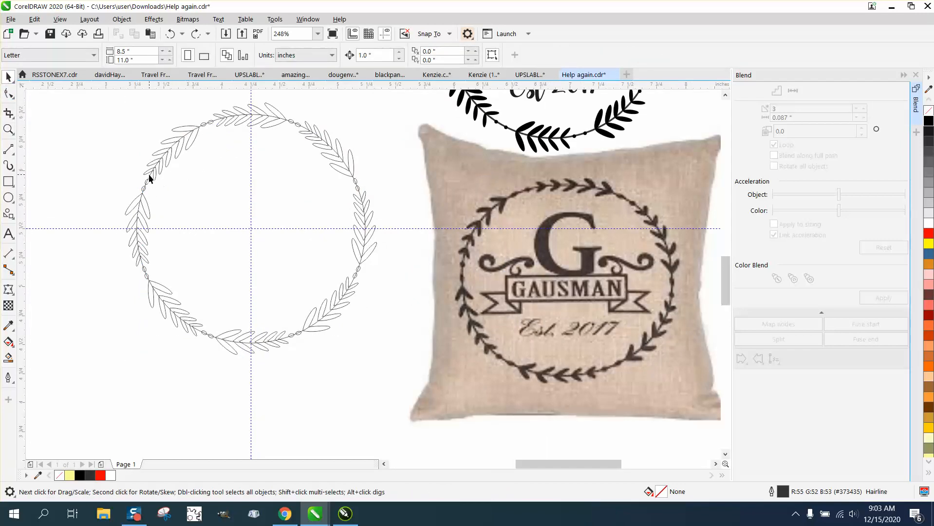
Fill the wreath black and give the circle a 1.0 pt outline that scales with the object
click(149, 174)
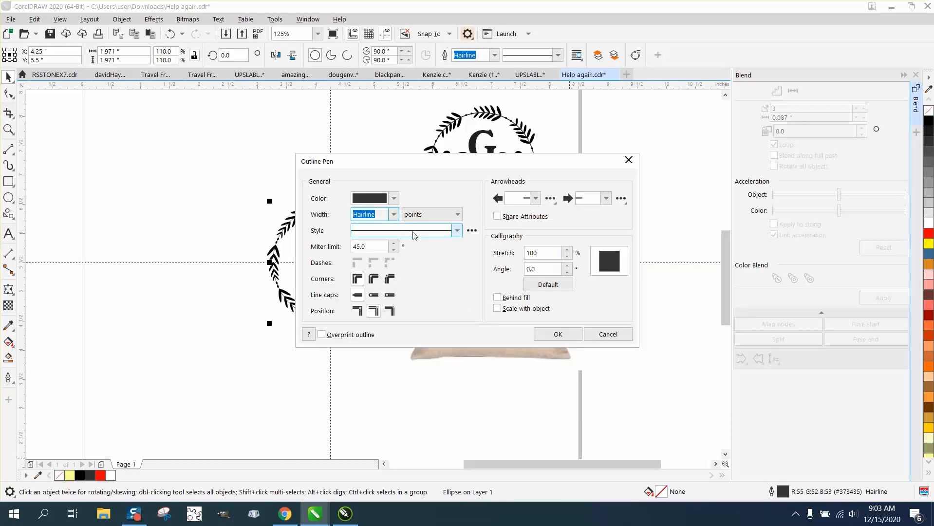
click(392, 214)
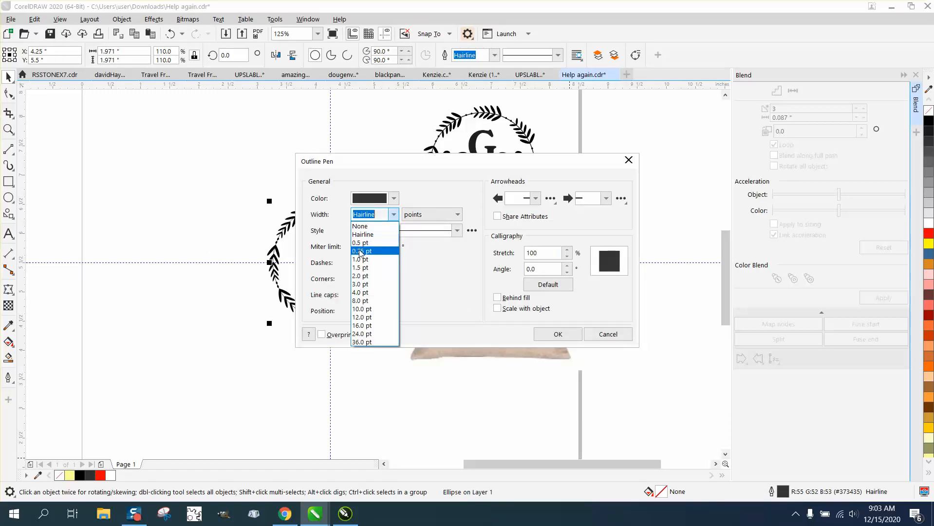
click(361, 243)
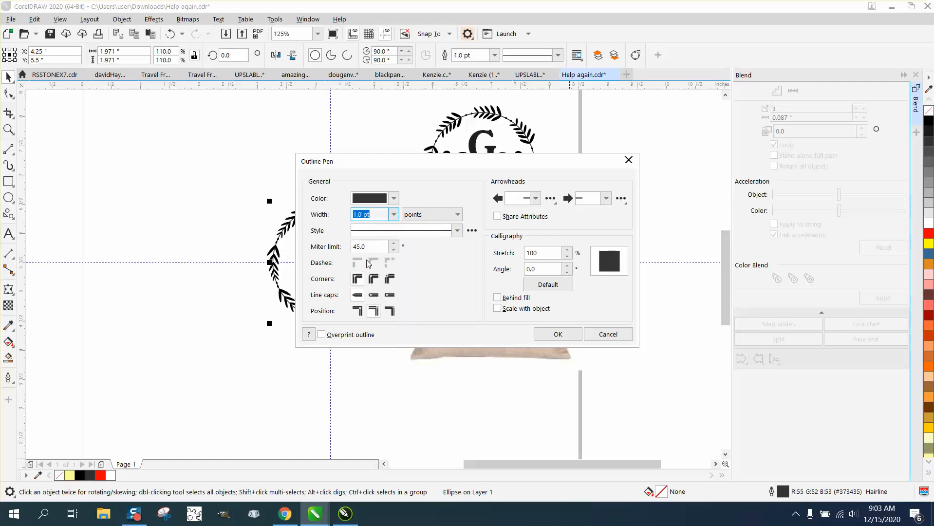
click(496, 308)
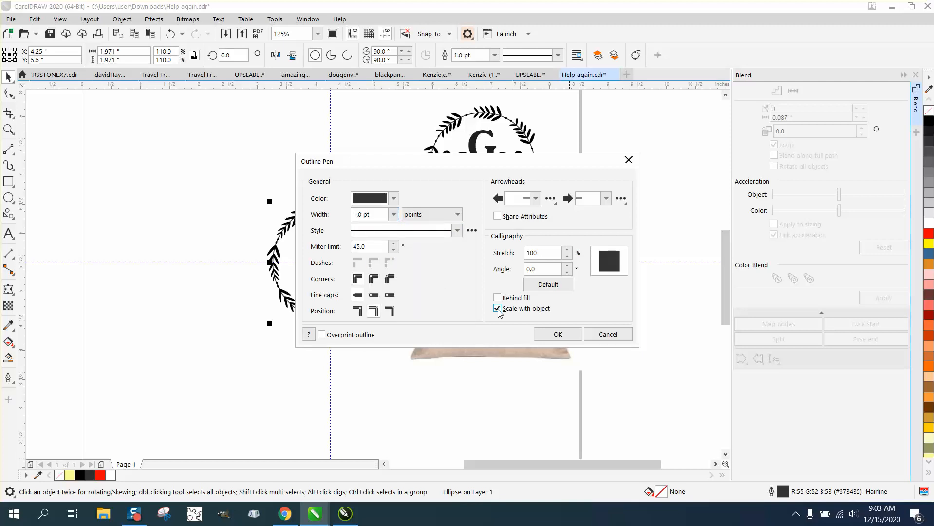
click(557, 334)
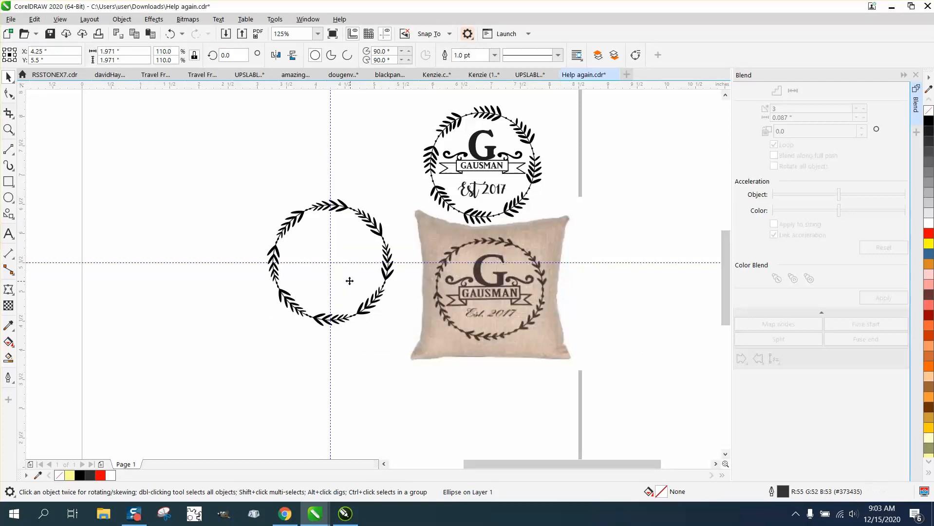
Scale the whole wreath up on the page
click(8, 77)
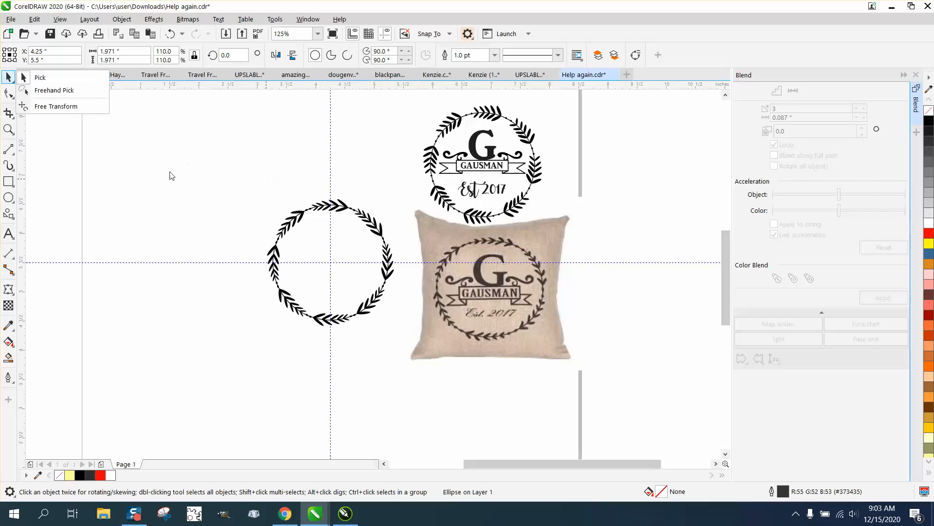
click(327, 262)
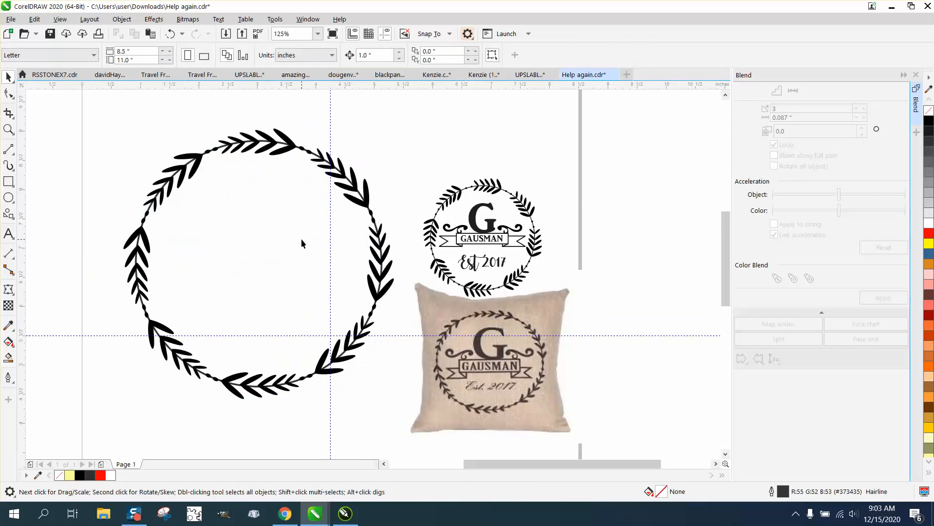
mouse_move(299, 236)
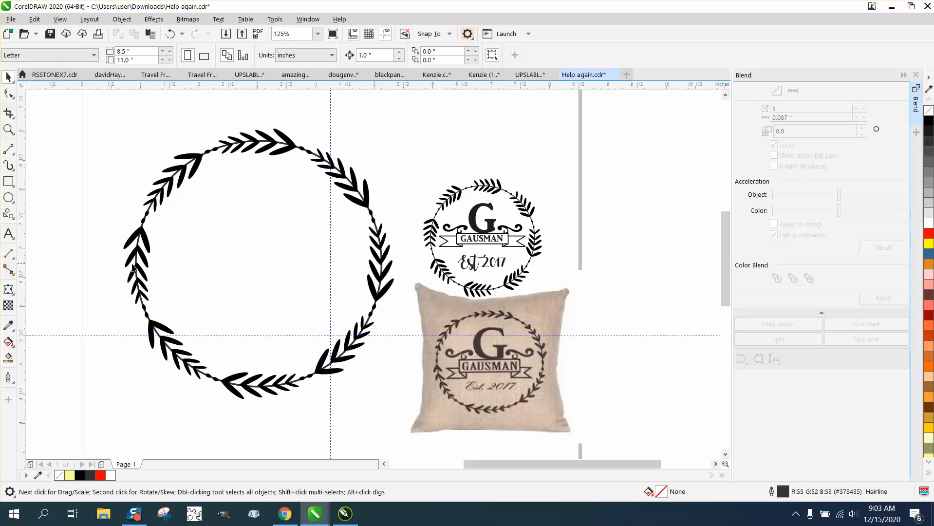
Draw a ribbon banner common shape and centre it across the middle of the wreath
click(8, 212)
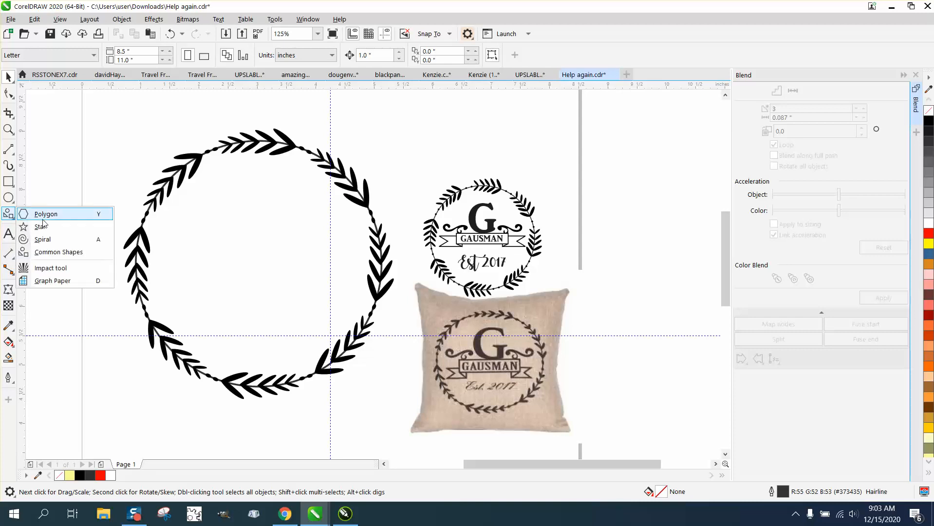
click(58, 251)
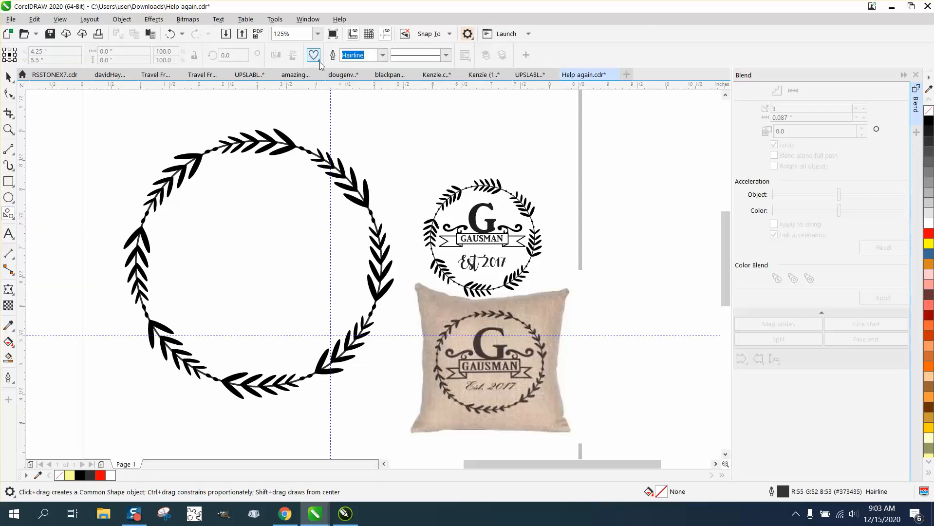
click(313, 55)
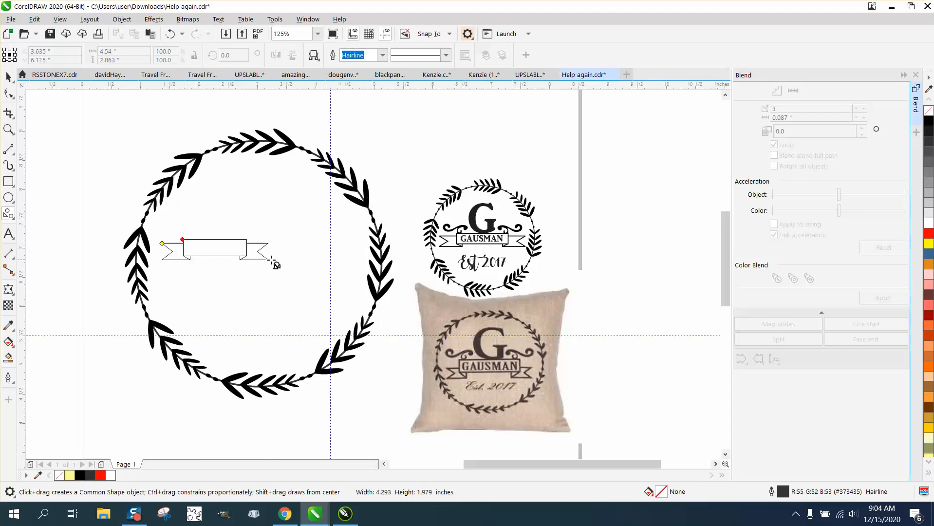
drag(267, 263, 369, 292)
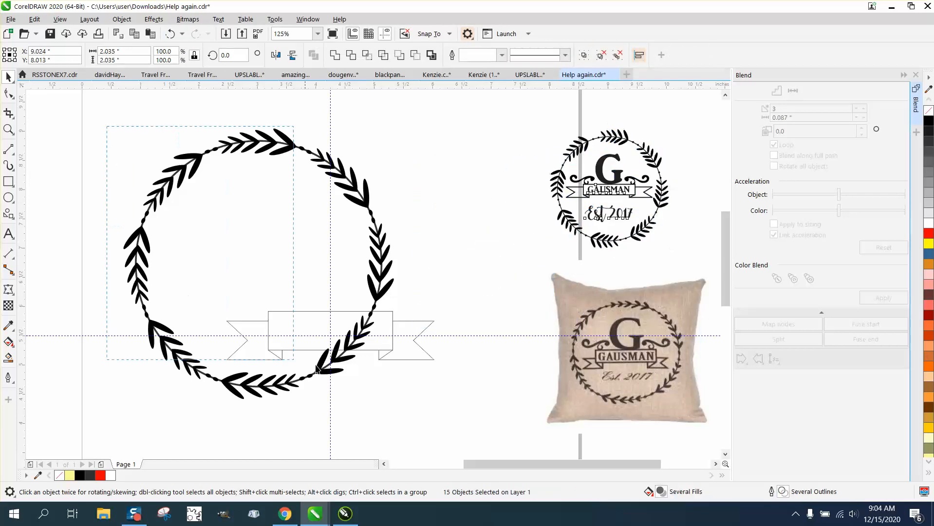
click(318, 371)
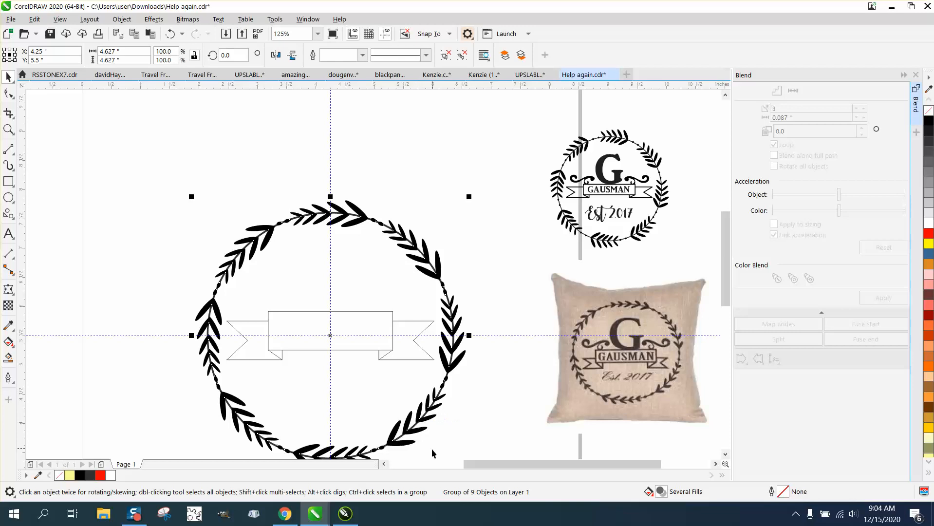
mouse_move(402, 338)
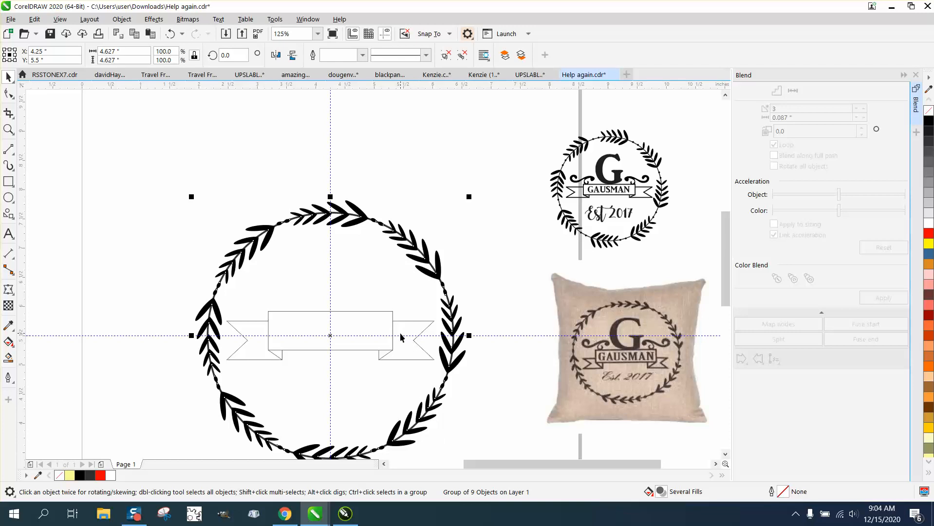
mouse_move(333, 361)
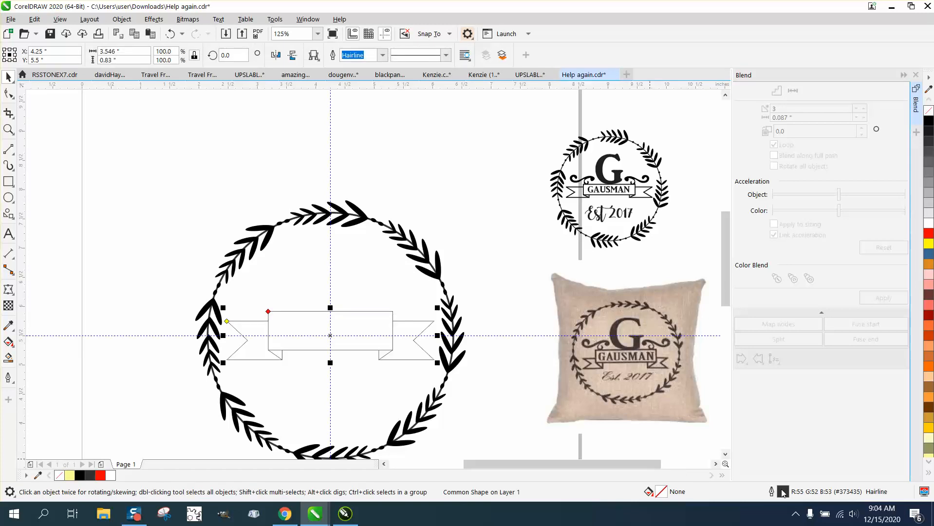
Set the banner's Outline Pen width to 1.0 pt with Scale with object enabled
click(393, 214)
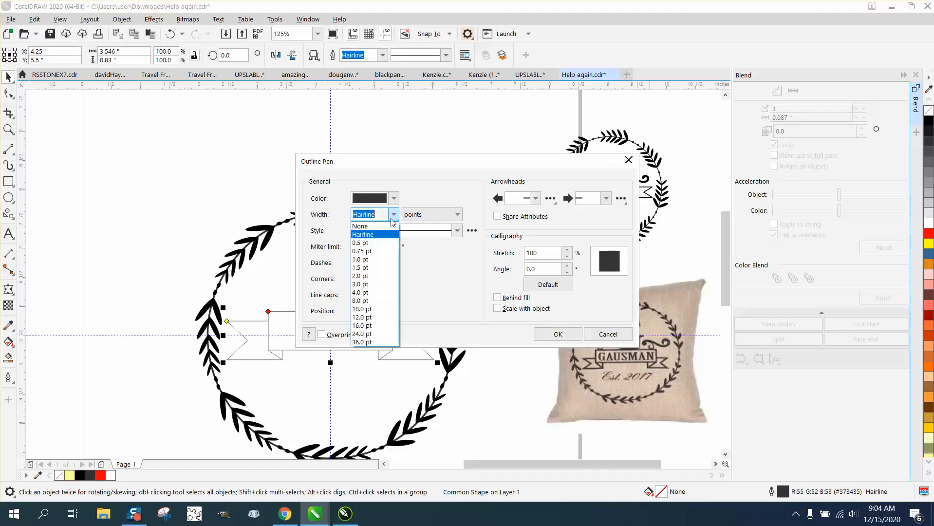
click(358, 259)
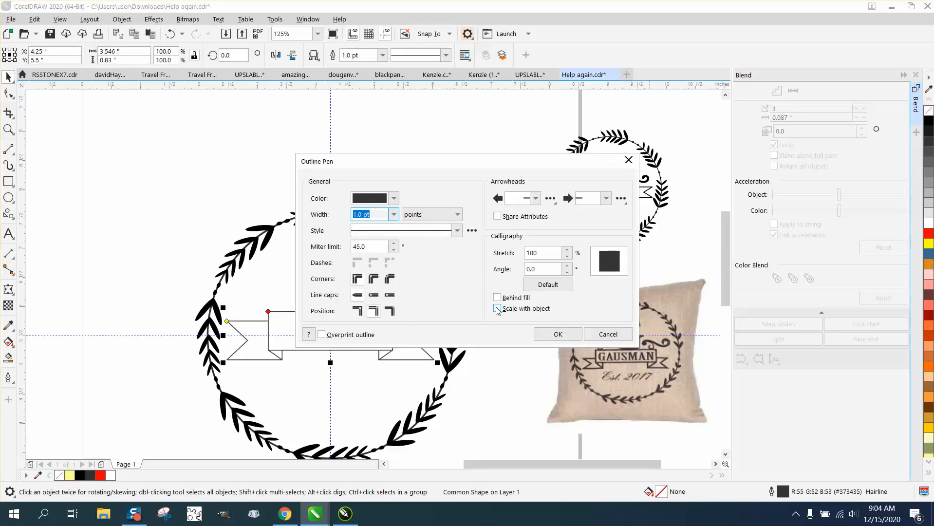
click(557, 334)
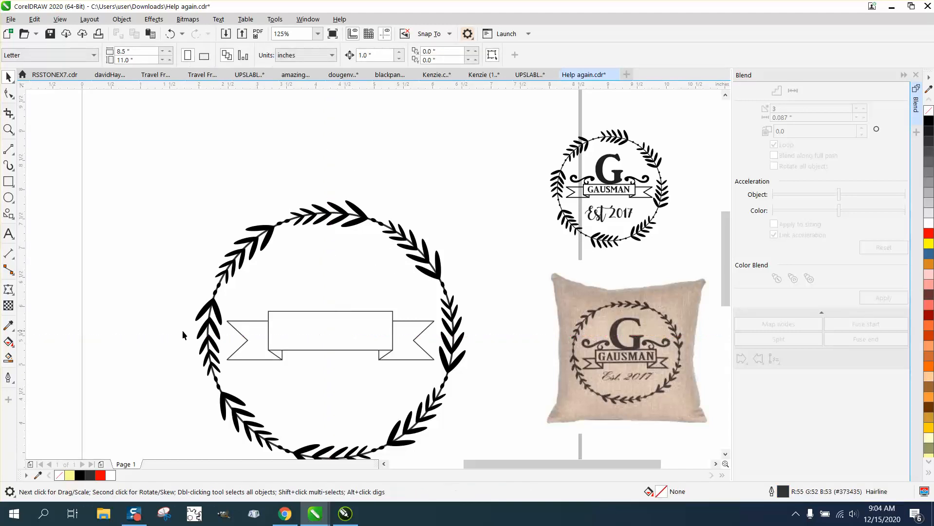
mouse_move(555, 239)
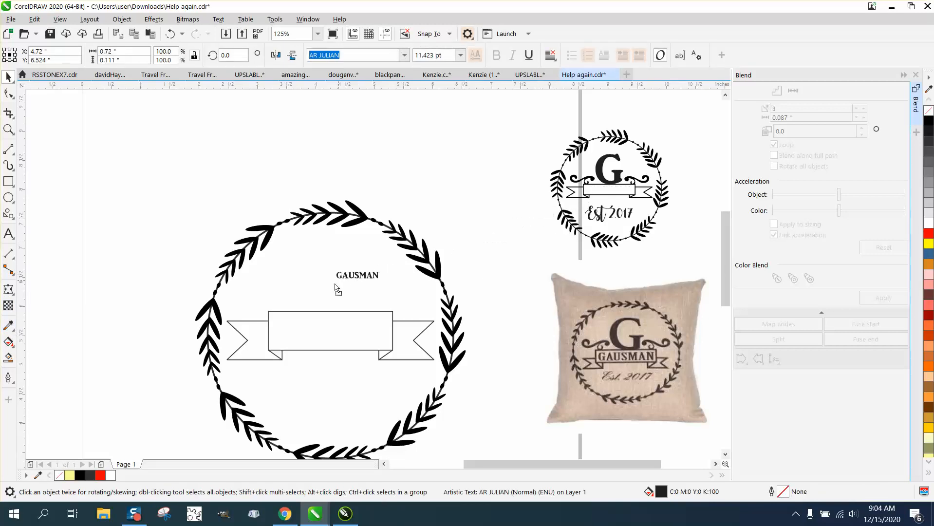
Place GAUSMAN on the banner, enlarge it to fill the ribbon, and add a G in AR JULIAN above it
drag(357, 276, 307, 321)
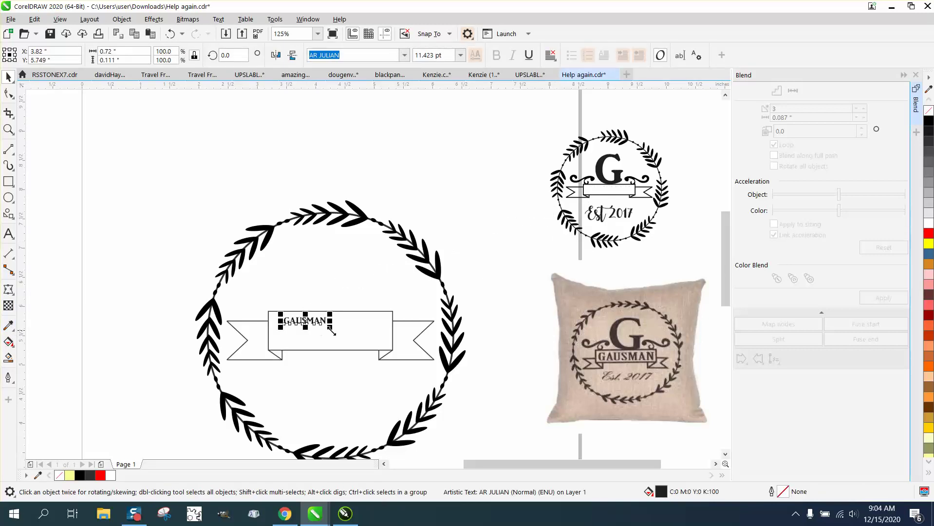
drag(331, 335, 403, 360)
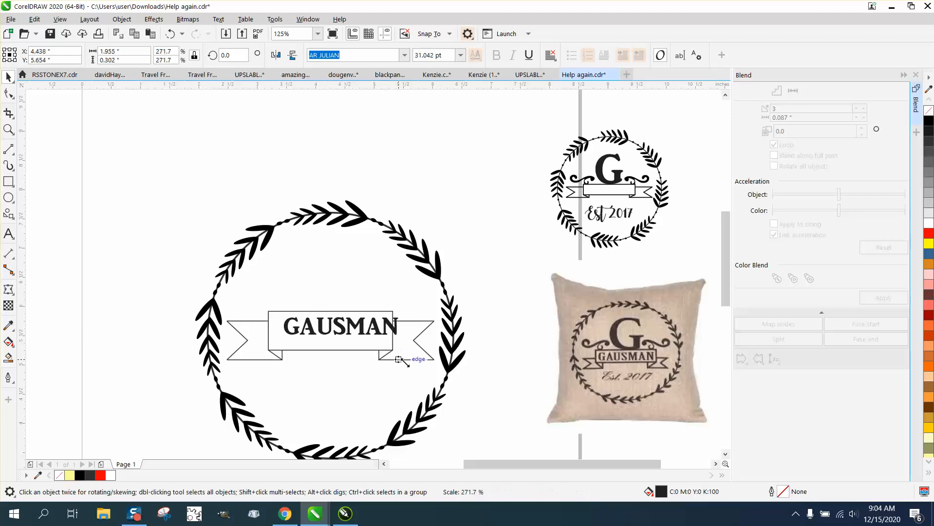
click(343, 333)
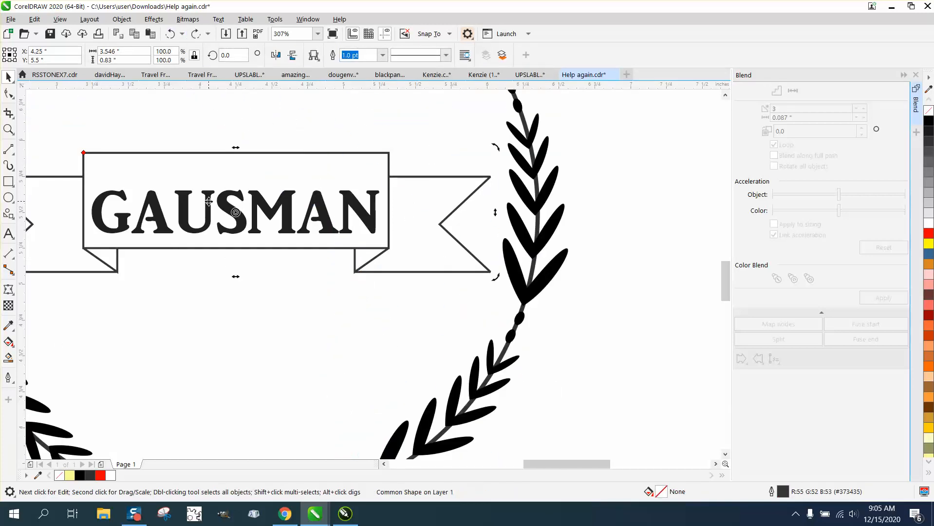
click(209, 216)
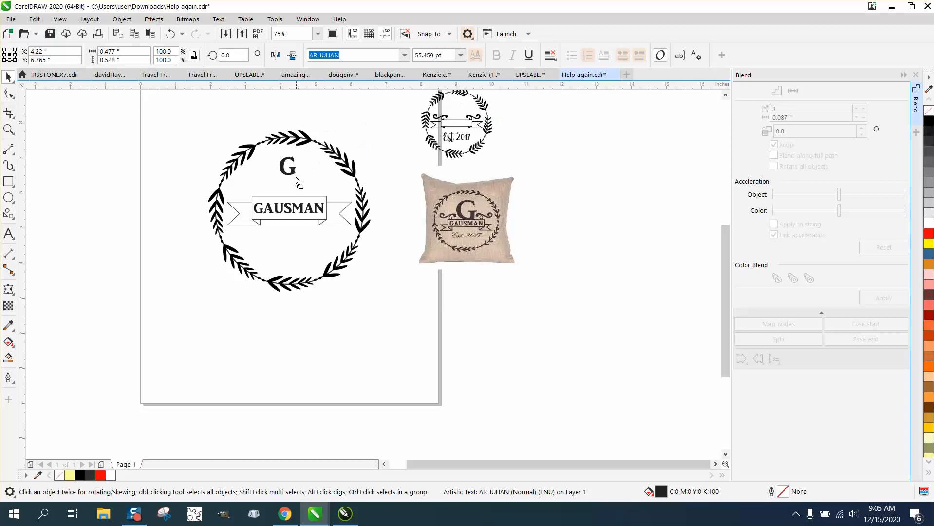
Enlarge the G substantially and centre it above the GAUSMAN banner inside the wreath
drag(288, 165, 173, 163)
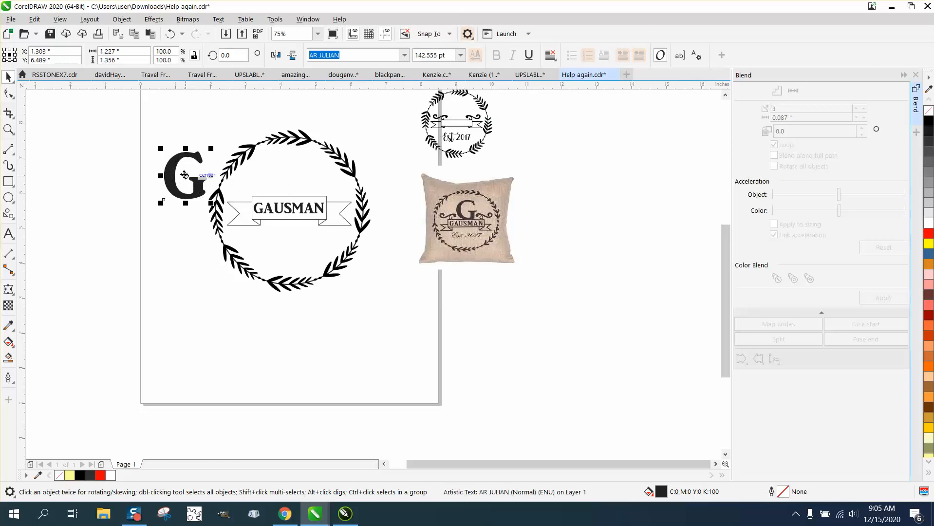
drag(183, 177, 287, 176)
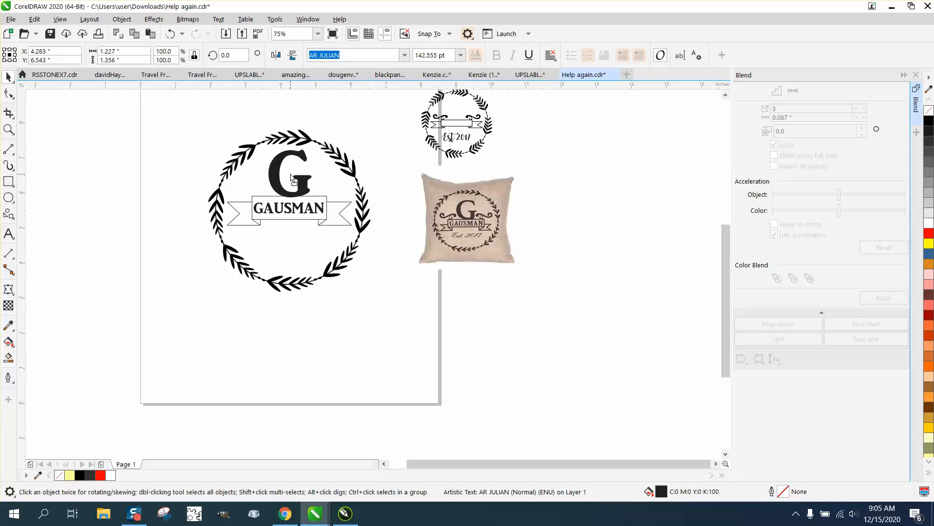
click(291, 175)
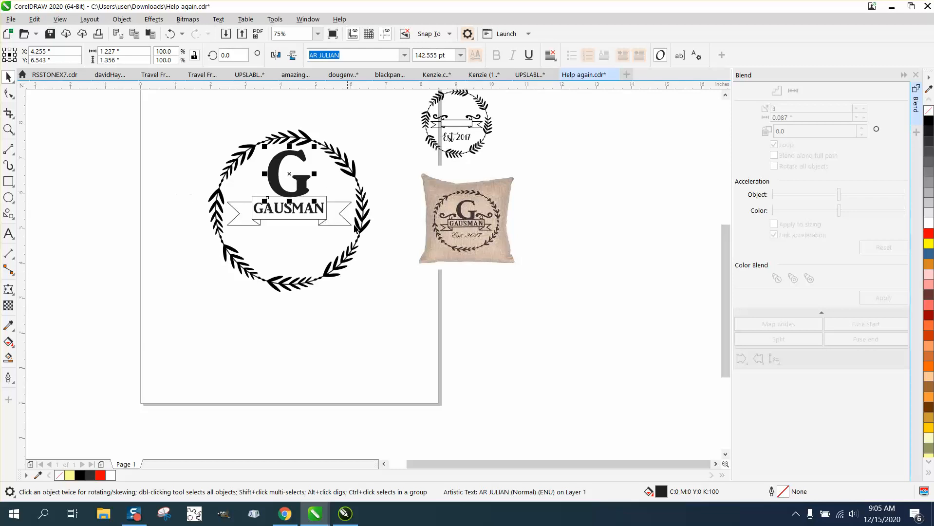
mouse_move(428, 279)
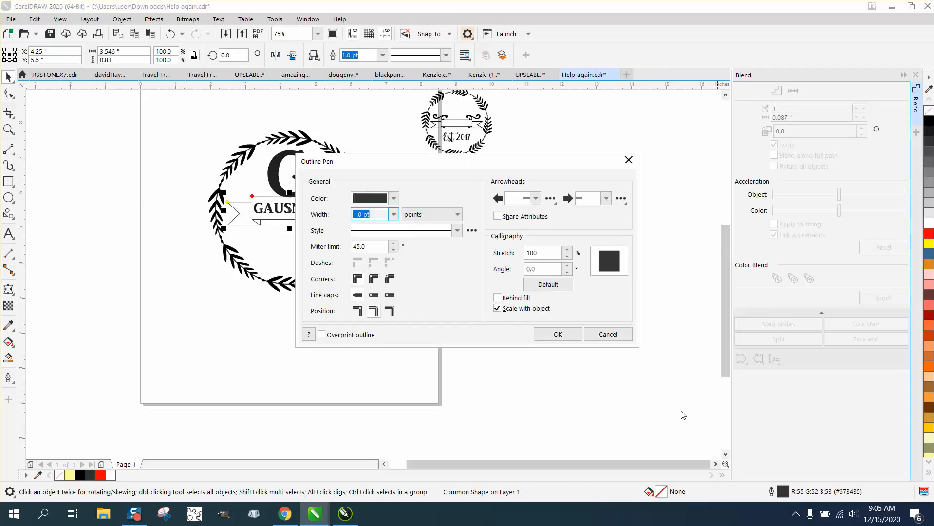
Set the banner's outline width to 2.0 pt in the Outline Pen dialog
click(392, 215)
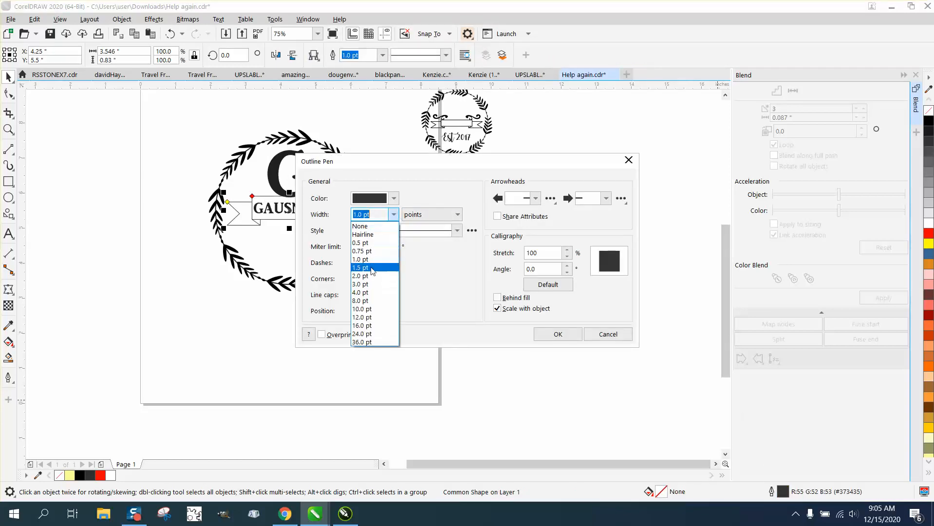
click(360, 276)
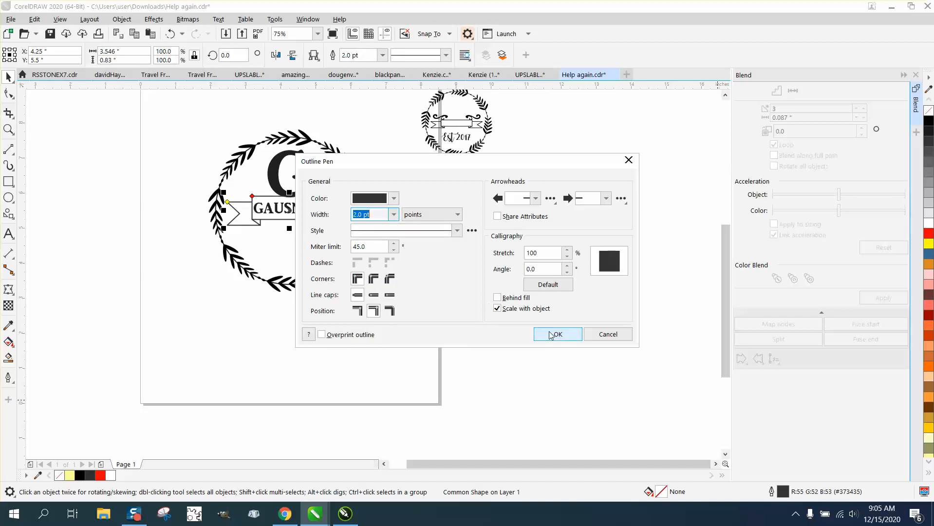
click(558, 334)
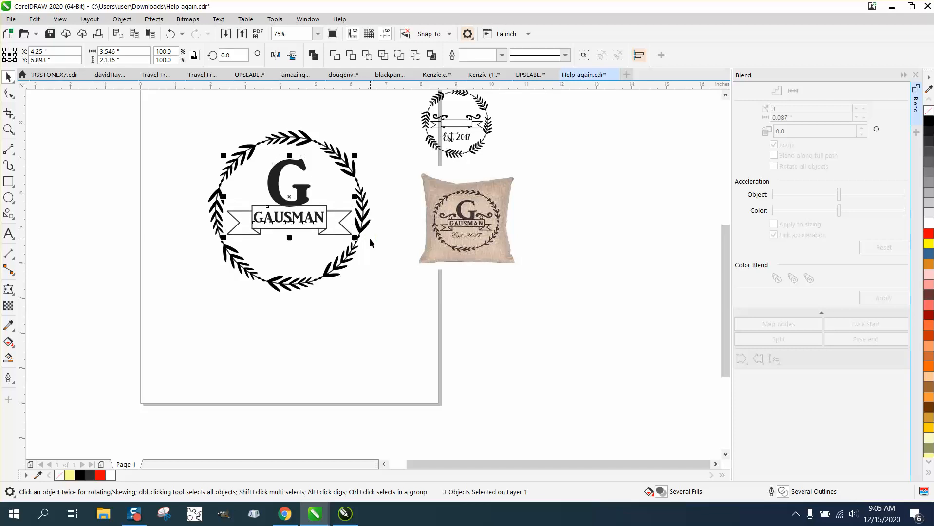
mouse_move(472, 233)
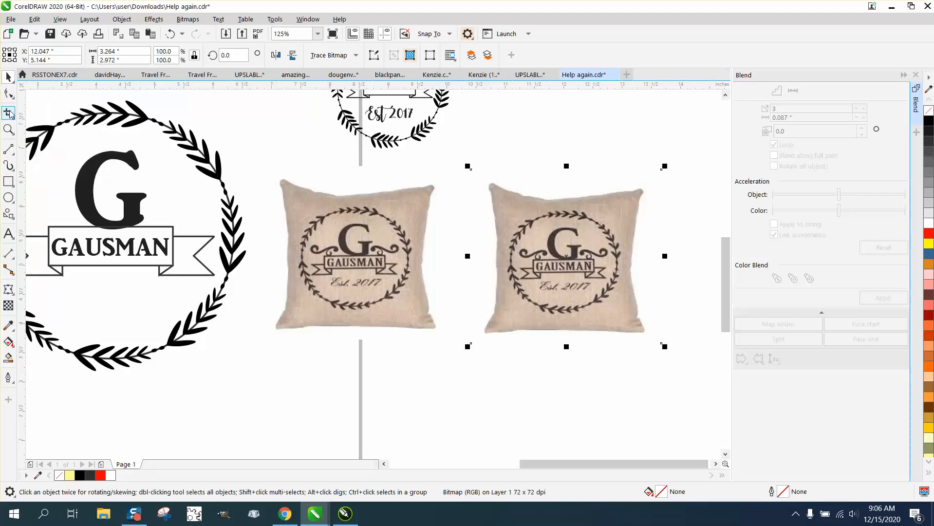
Crop the duplicate pillow bitmap down to just the curlicue beside the G, then zoom in
click(8, 113)
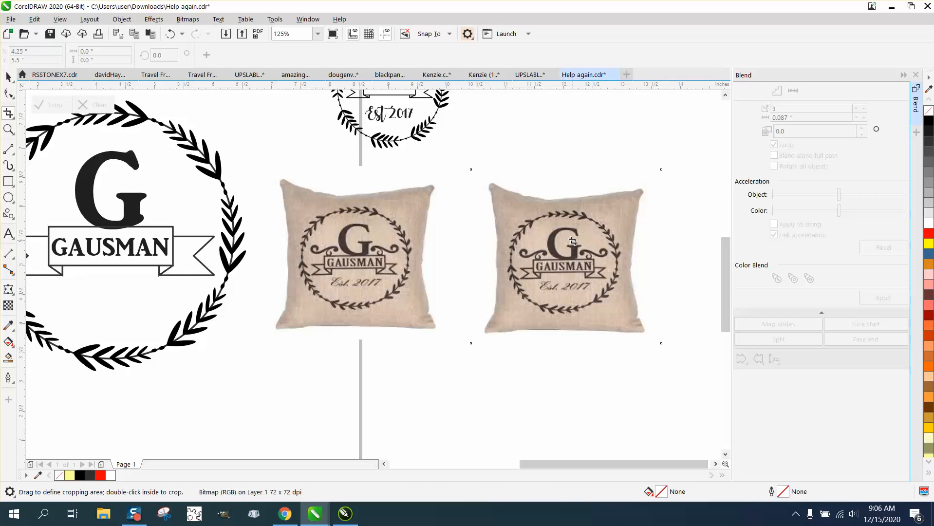
drag(571, 242, 610, 263)
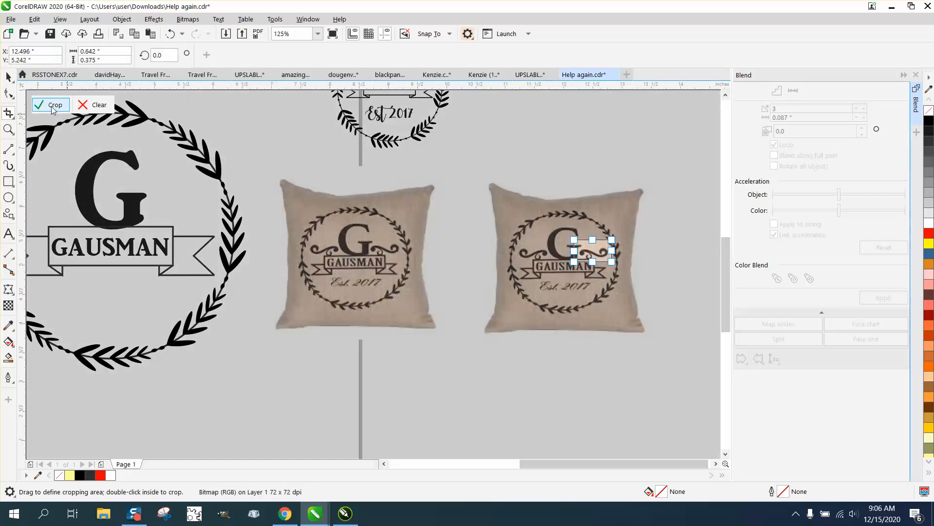
click(51, 105)
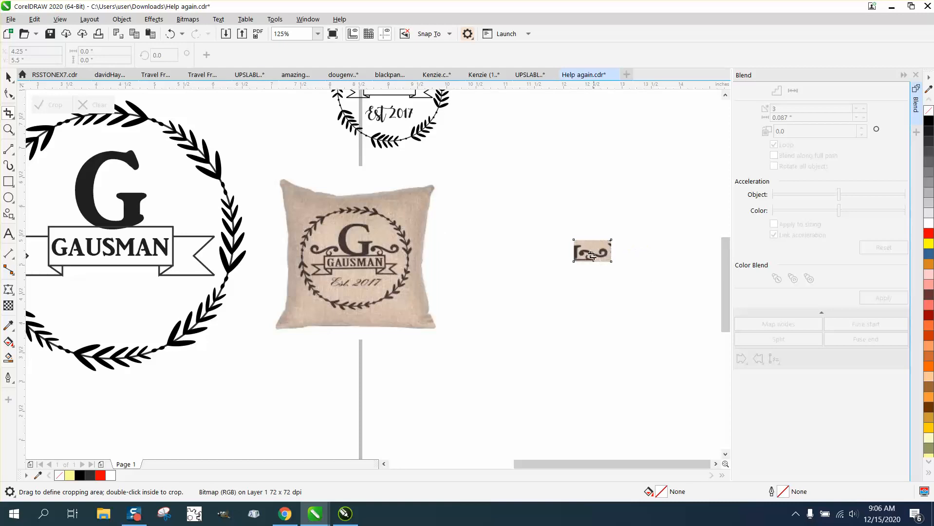
click(8, 77)
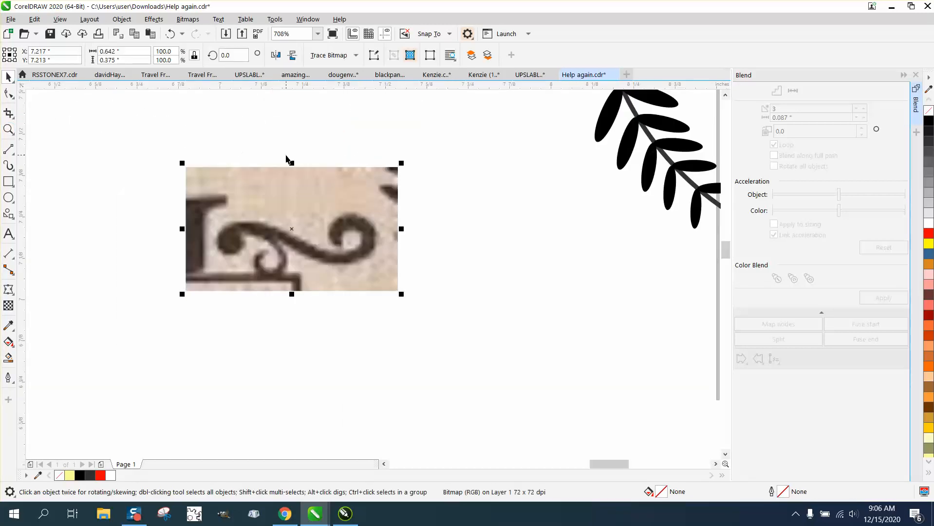
Resample the cropped curlicue bitmap from 72 to 300 dpi
click(355, 54)
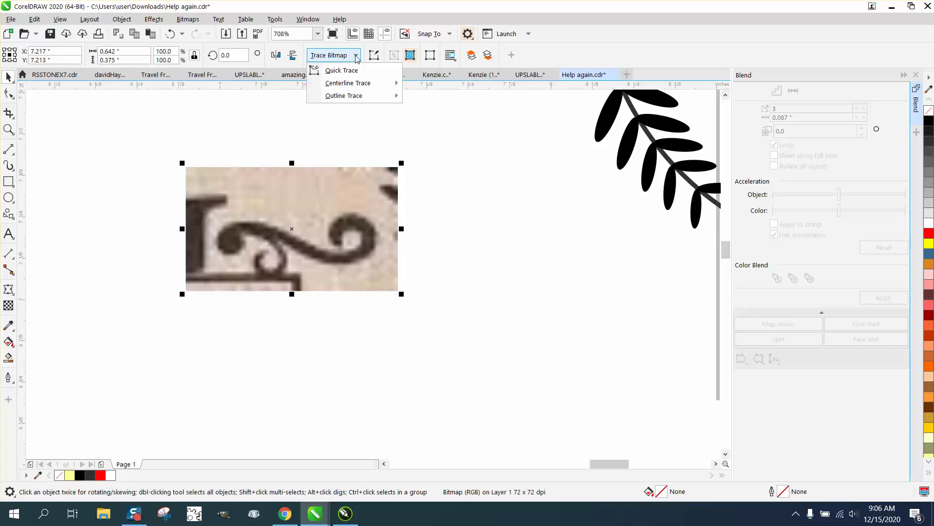
click(187, 18)
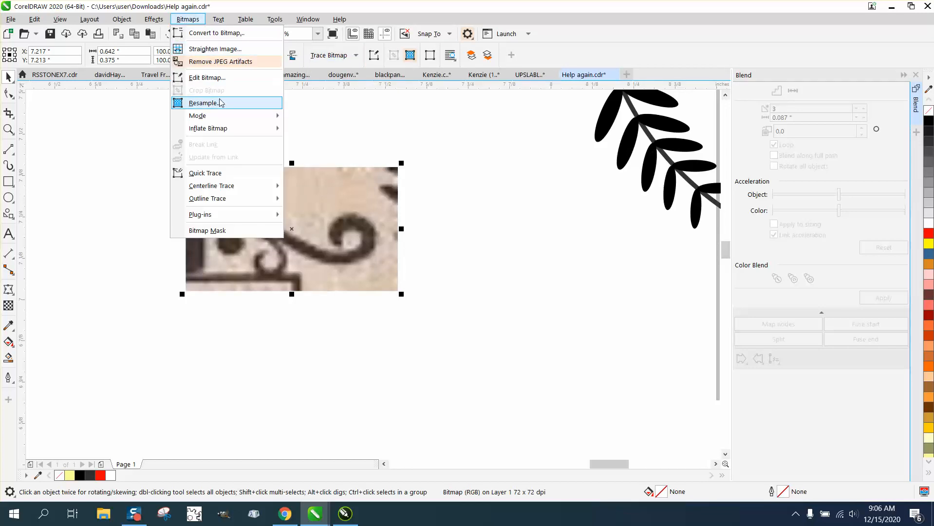
click(202, 103)
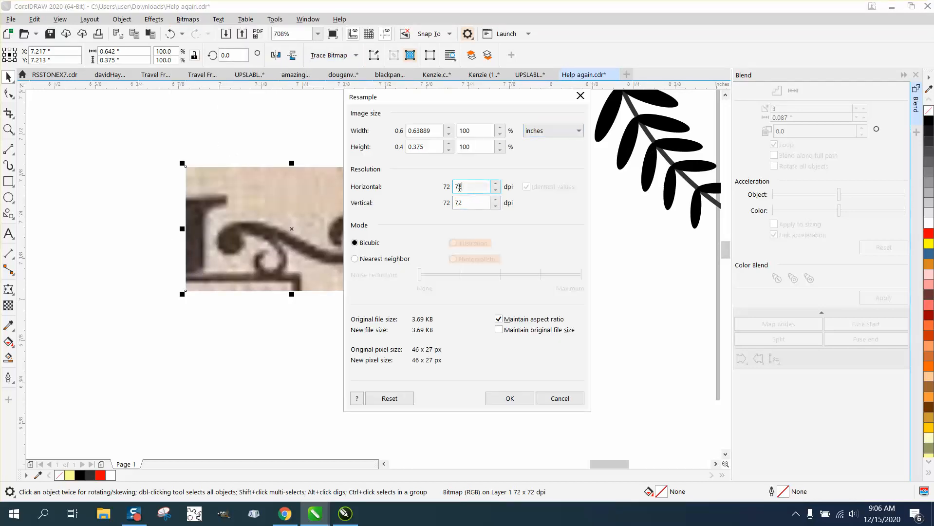
text(3000)
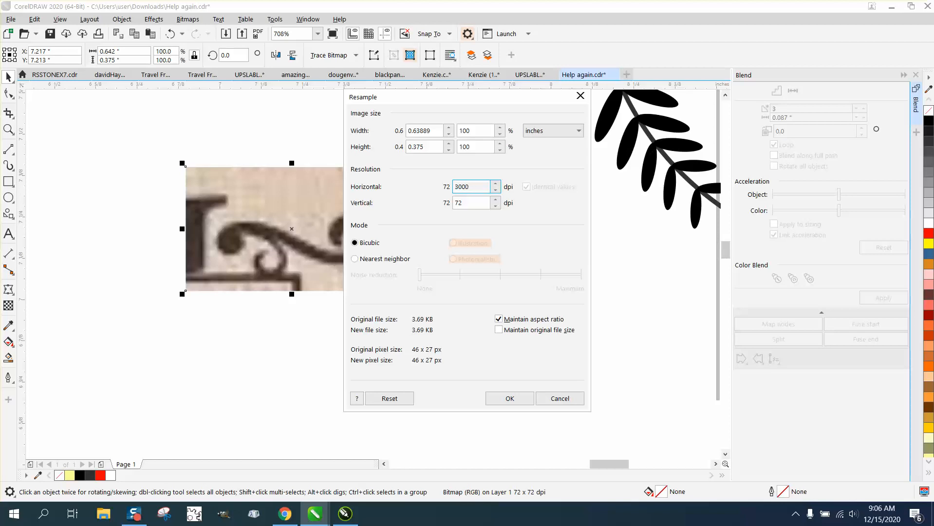
click(510, 399)
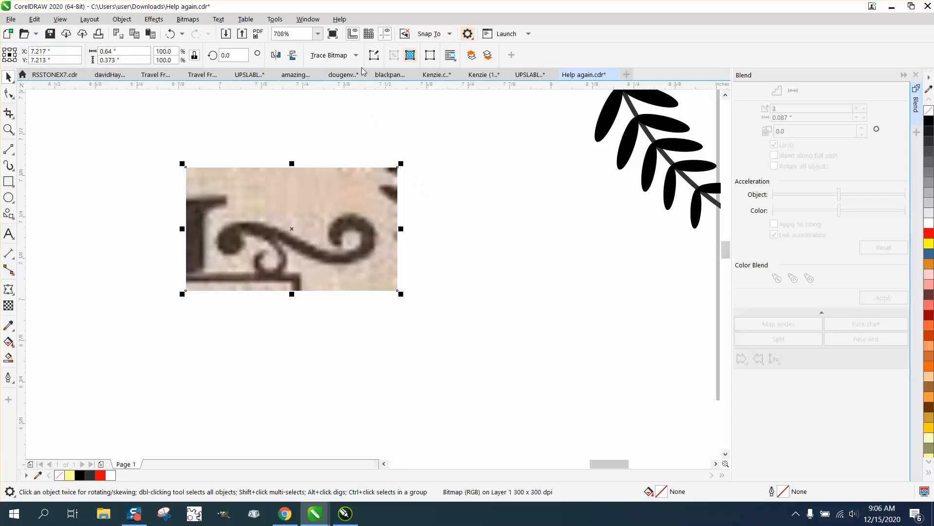
Preview a Clipart outline trace with Detail raised to 94, then cancel without tracing
click(355, 55)
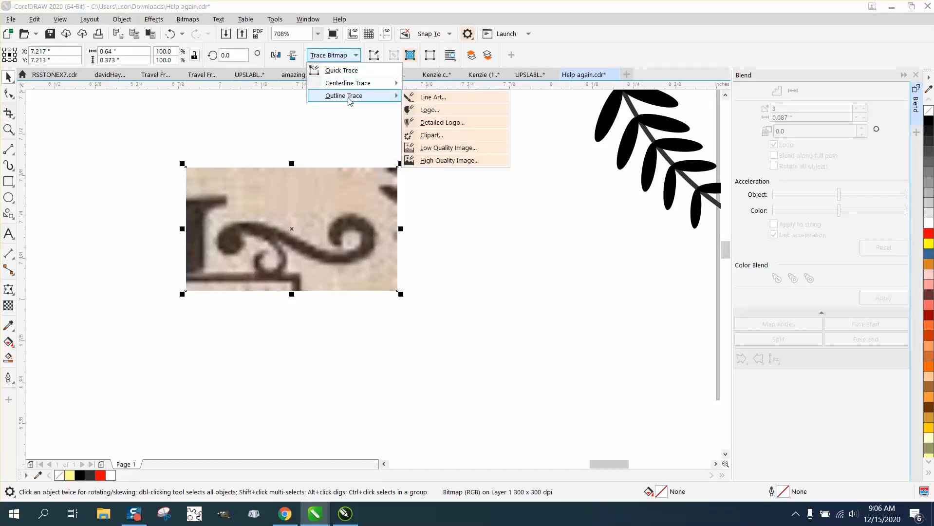
click(431, 134)
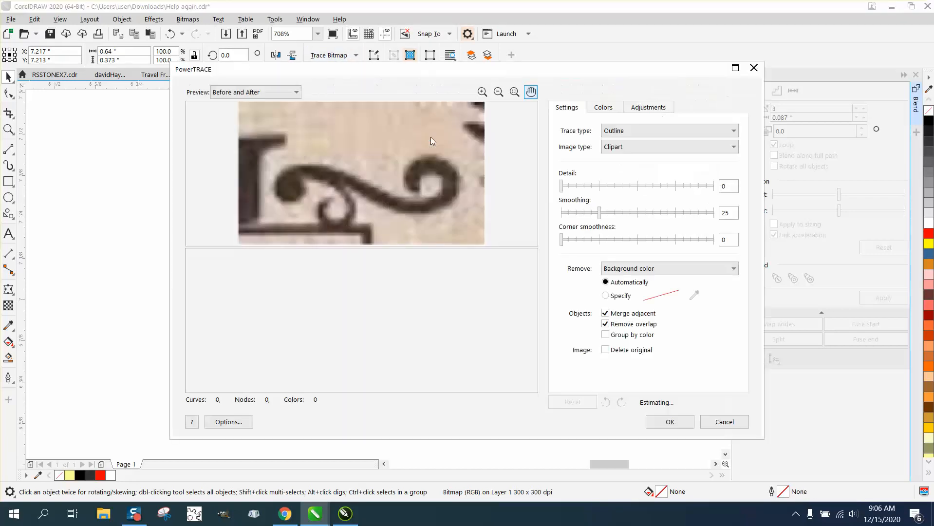
drag(563, 186, 707, 186)
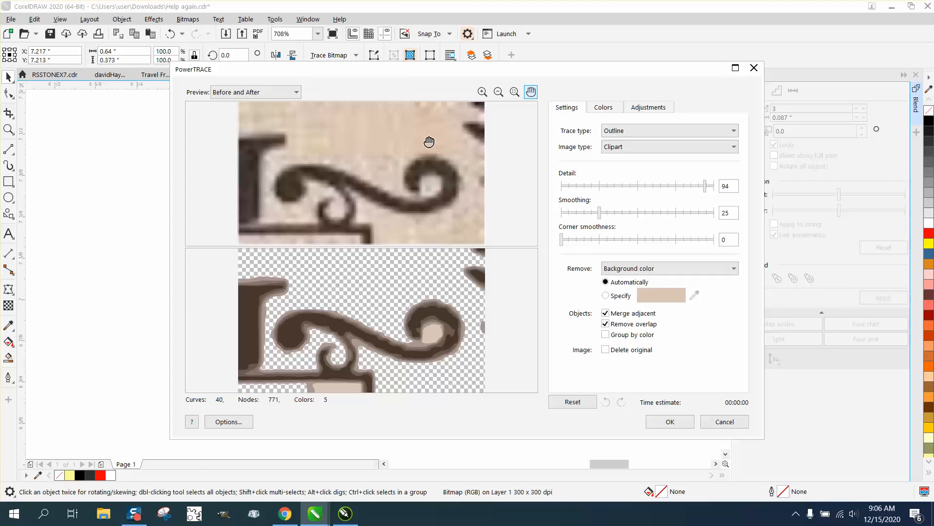
mouse_move(715, 403)
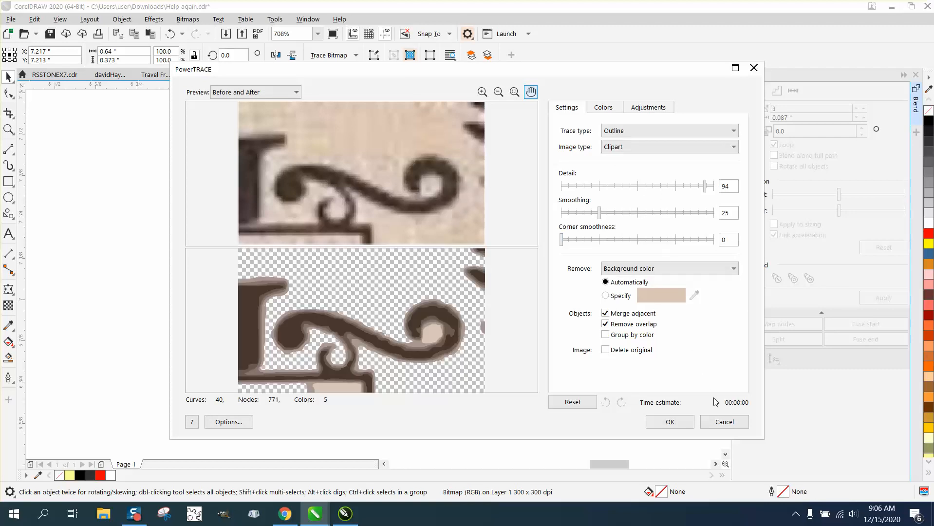
click(724, 422)
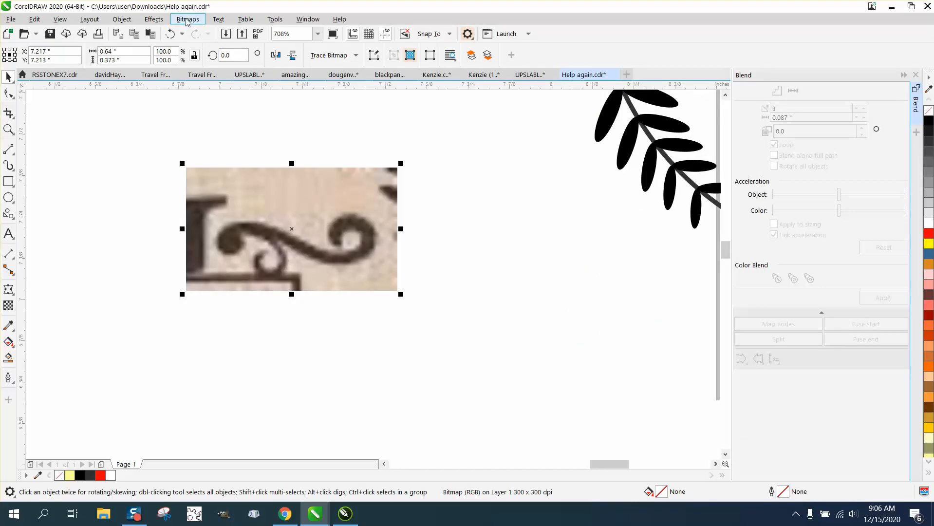
Convert the curlicue bitmap to grayscale and dismiss the first trace attempt
click(187, 18)
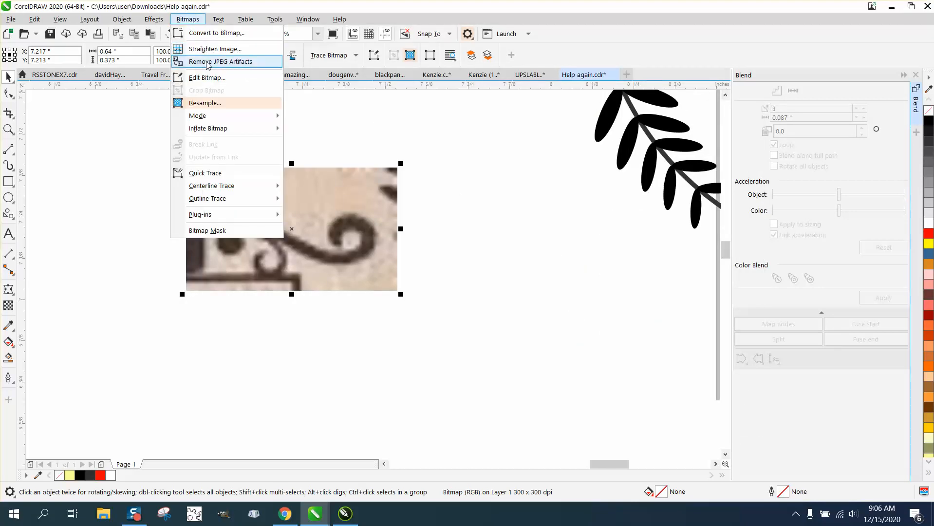
click(220, 33)
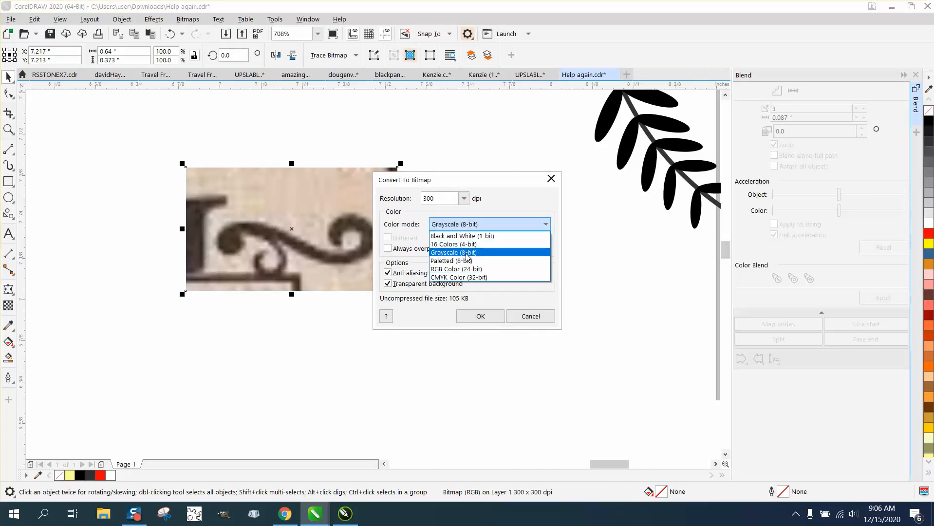
click(480, 315)
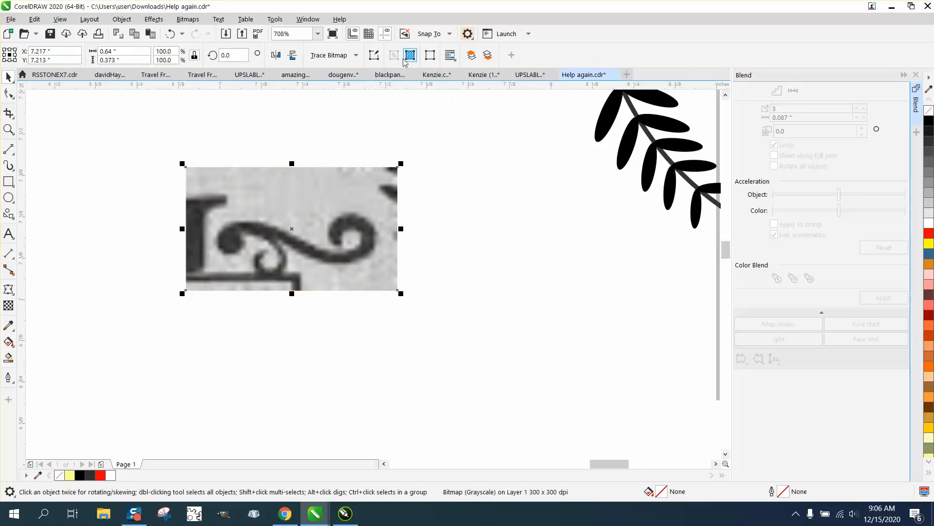
click(359, 54)
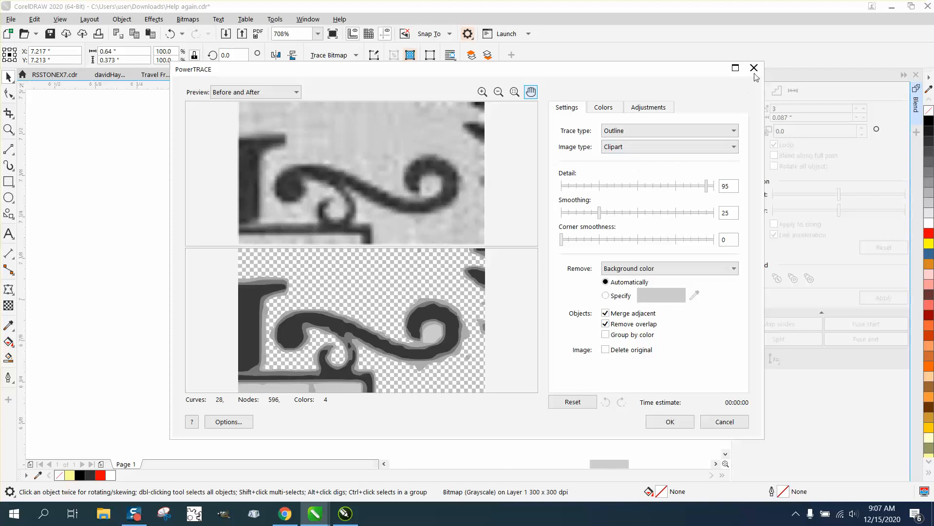
click(724, 422)
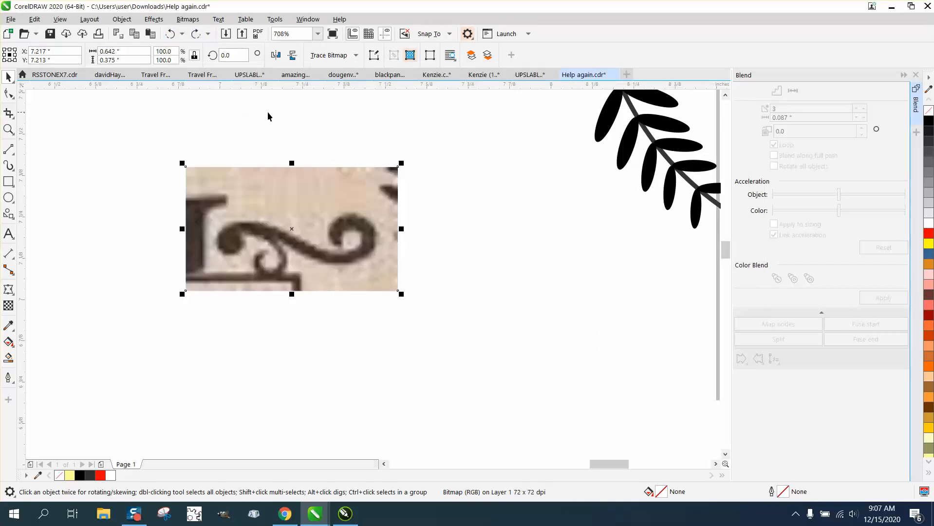
Trace the curlicue bitmap as Clipart outlines into a seven-object vector group
click(355, 54)
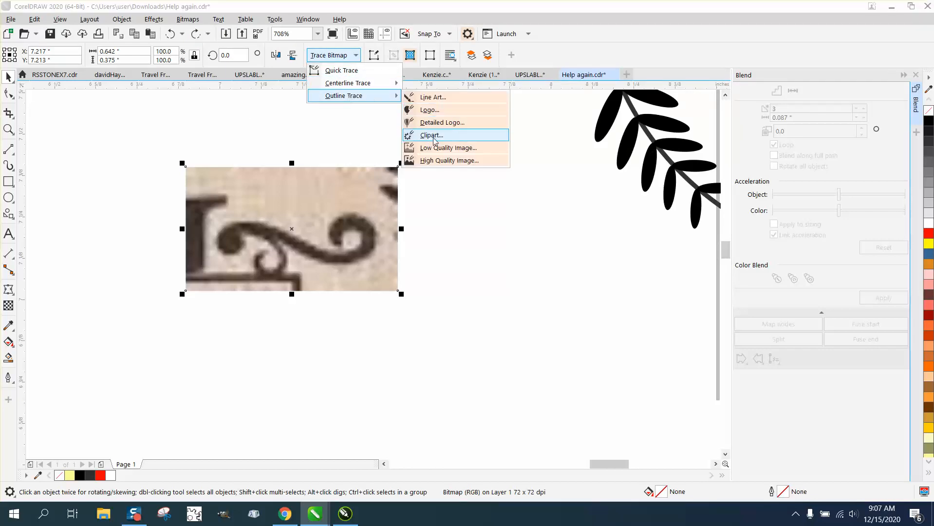
click(430, 134)
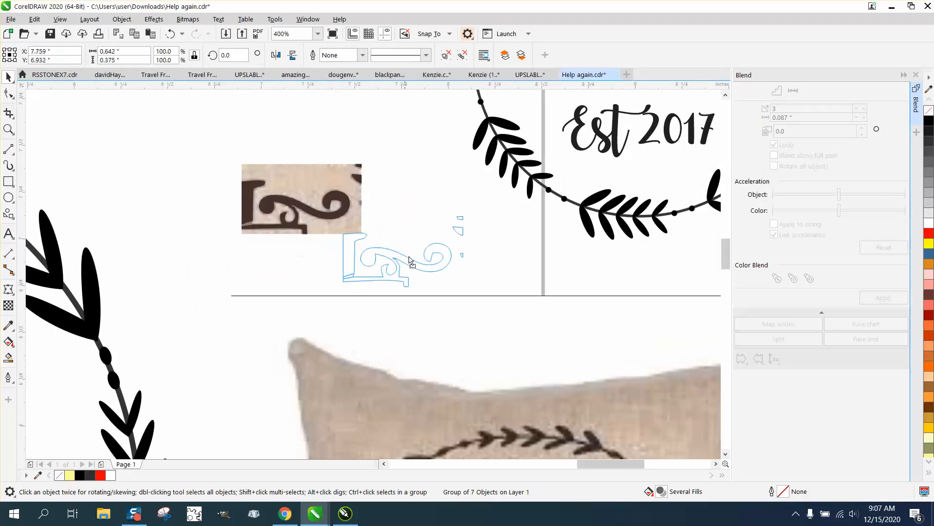
Move the traced curlicue group off the photo and give it no fill with a red outline
click(301, 199)
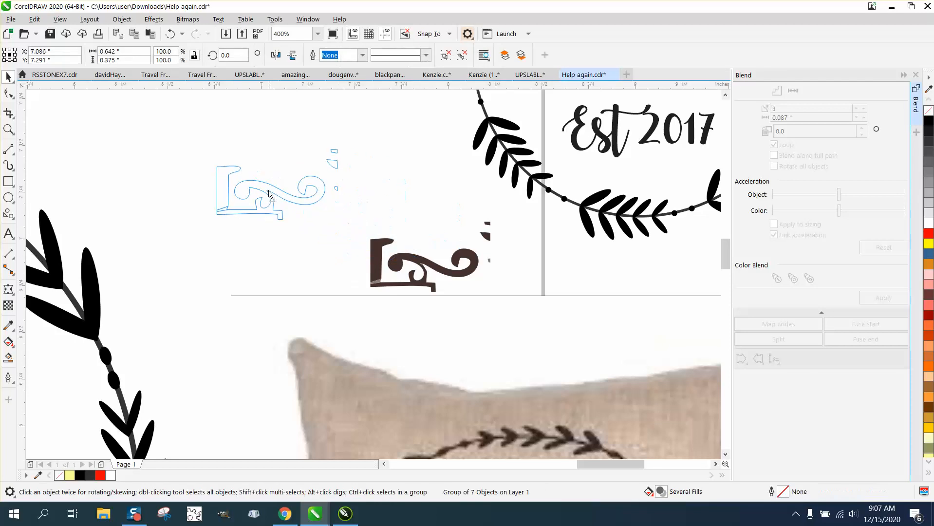
click(122, 18)
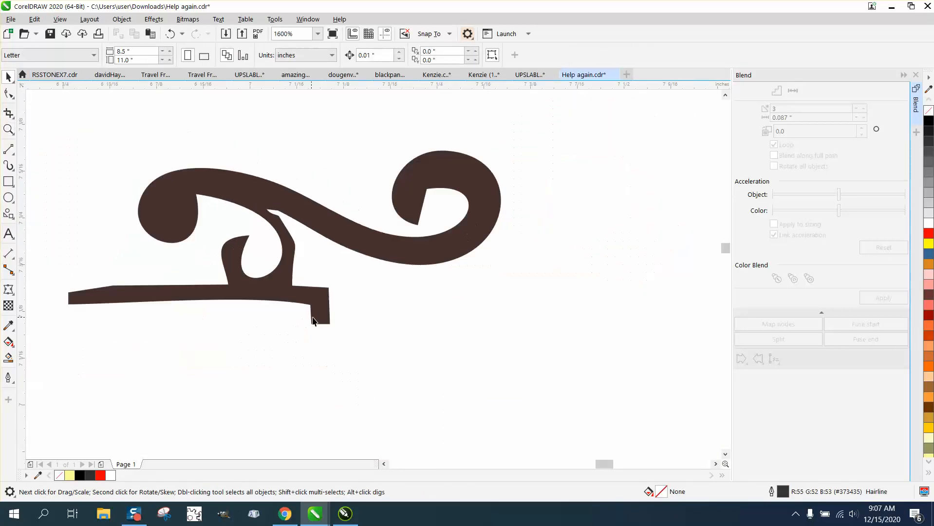
click(313, 321)
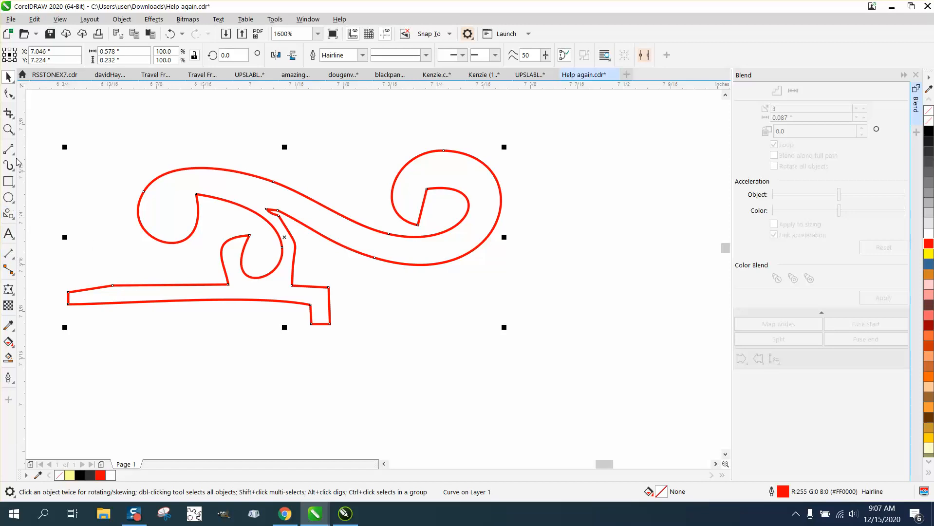
Cut the curl from its flat base with a 2-Point Line, leaving a black-outlined curlicue below
click(8, 149)
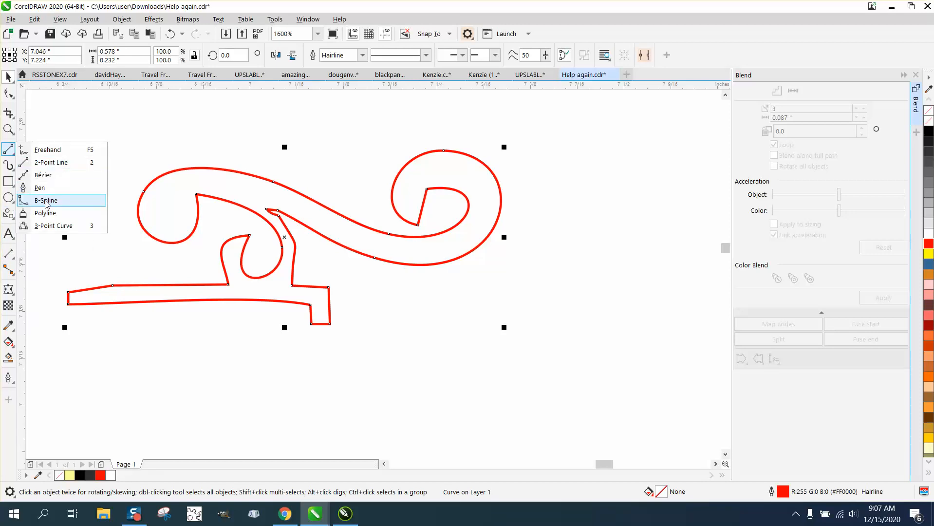
click(45, 199)
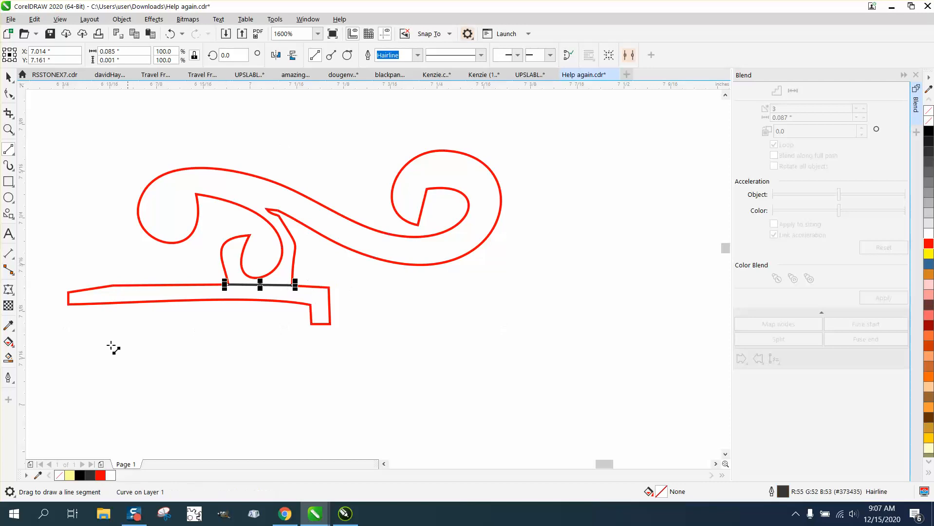
click(7, 342)
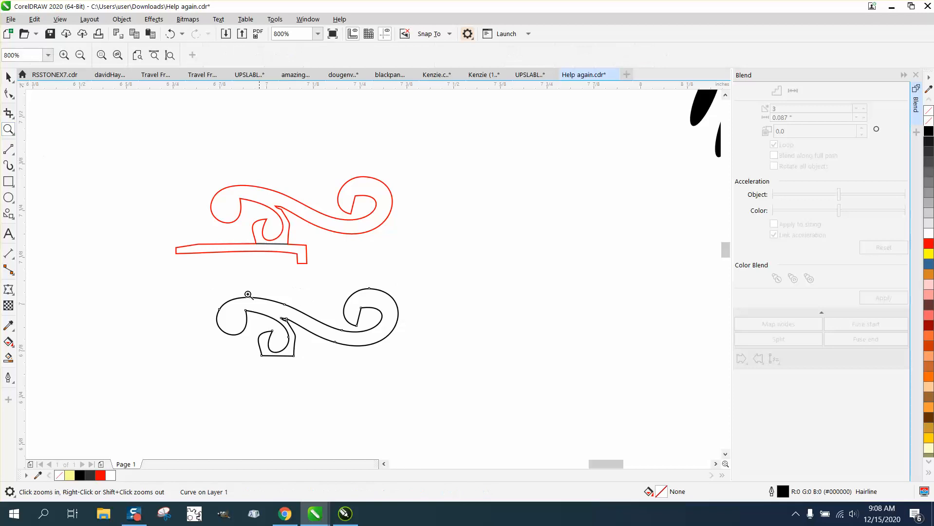
Smooth the edges of the black curlicue curve with the Smooth tool, then zoom back out
click(249, 294)
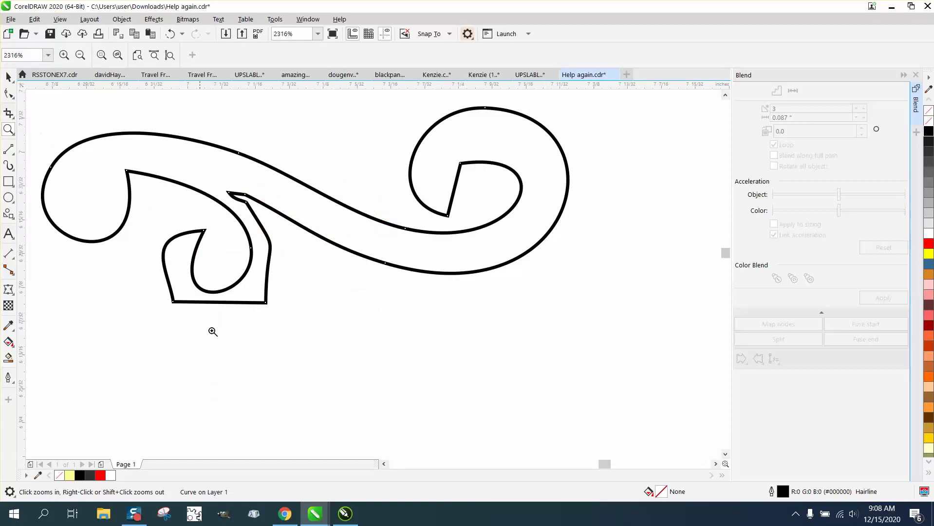
click(7, 92)
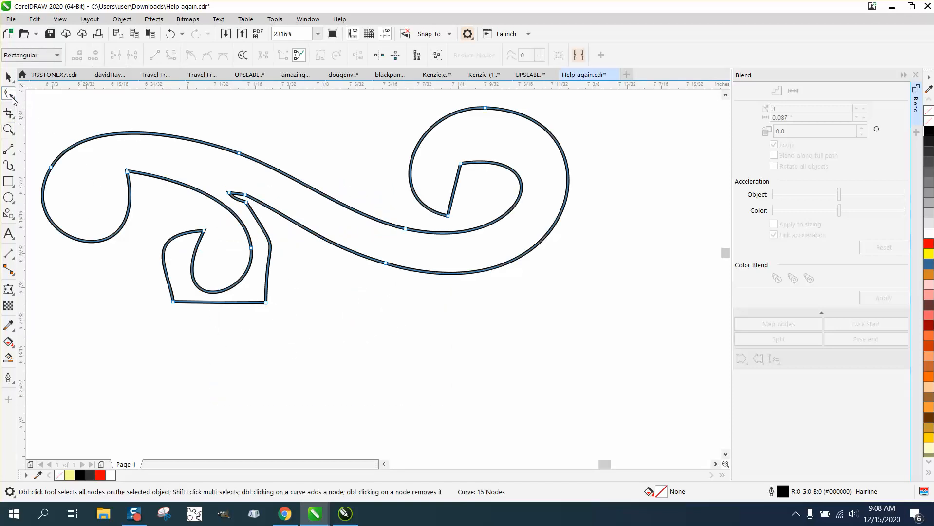
click(6, 93)
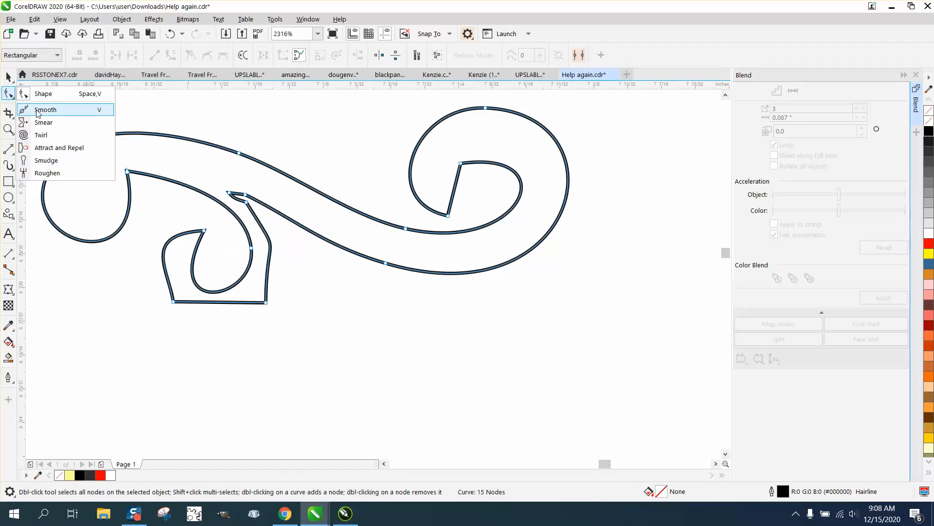
click(45, 110)
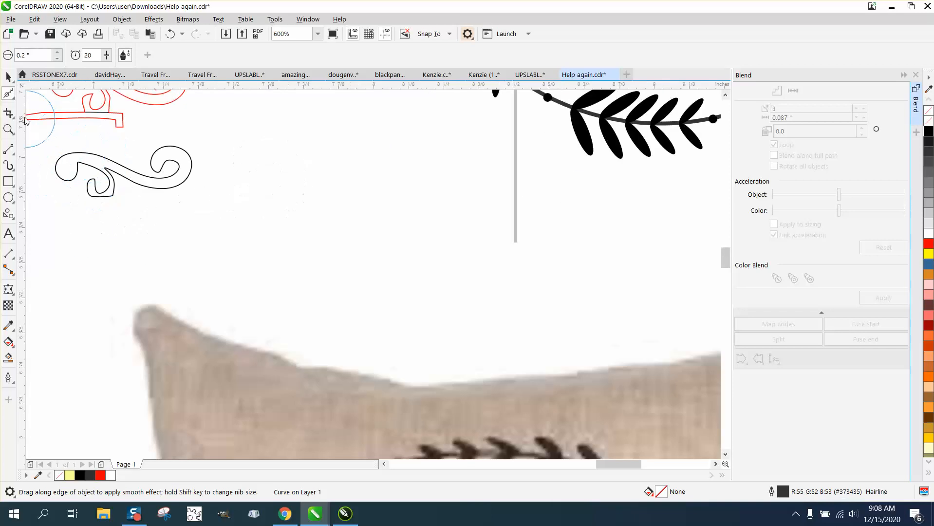
click(7, 77)
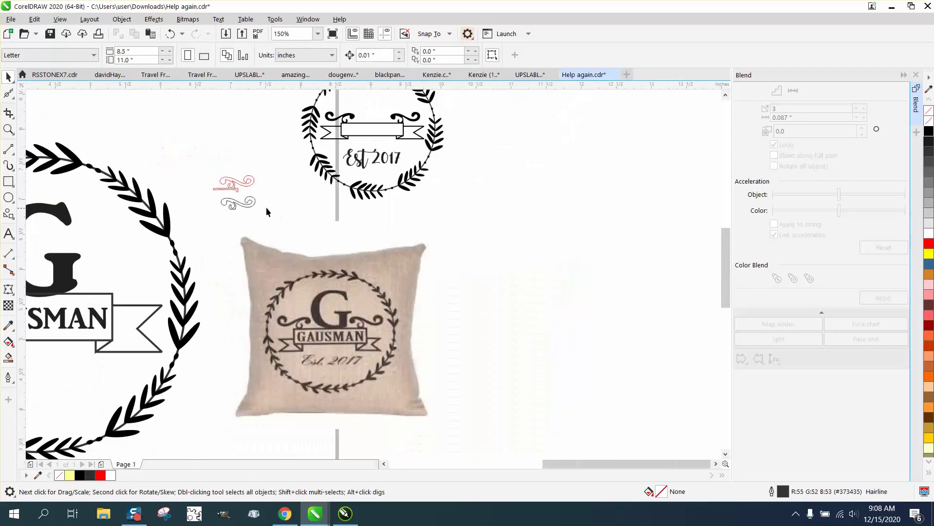
Scale the black curlicue, set it right of the G, and place a horizontally mirrored copy on its left
click(238, 202)
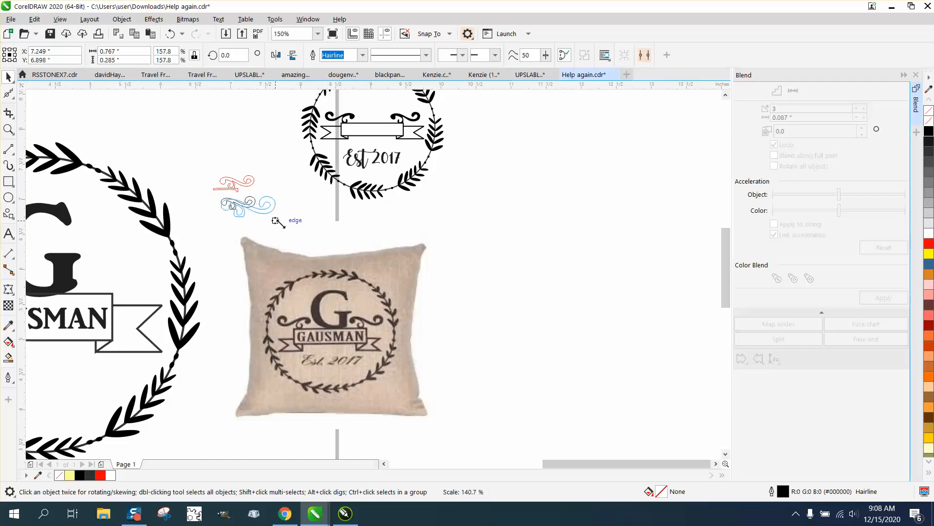
click(254, 203)
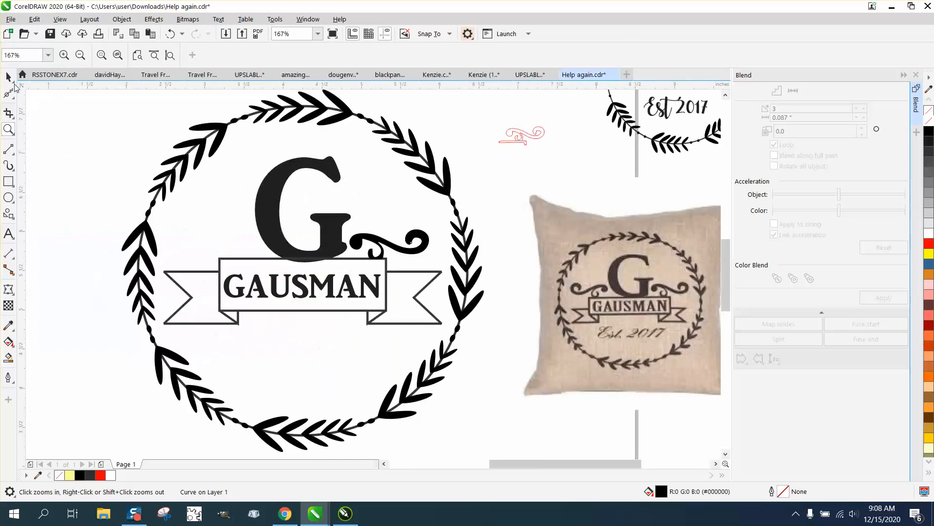
click(388, 247)
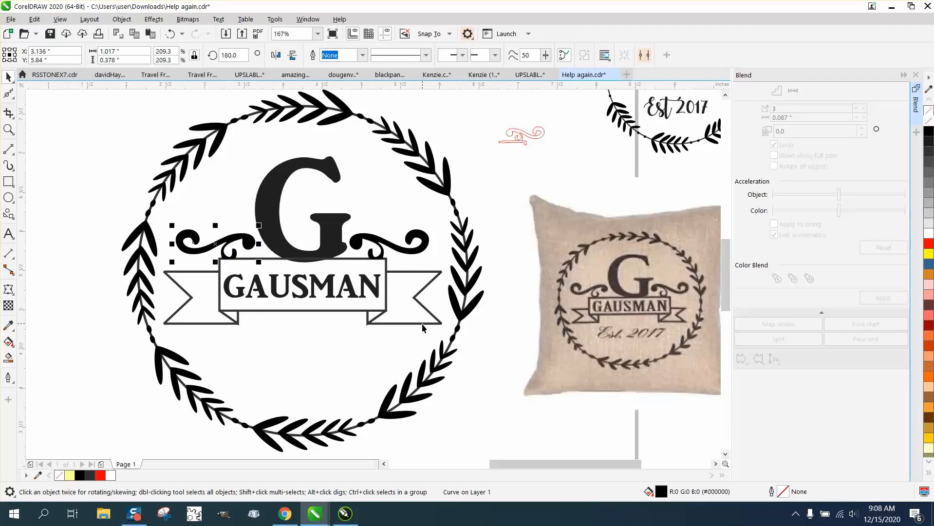
Bring the Est 2017 script text into the wreath, enlarged, below the GAUSMAN banner
click(665, 109)
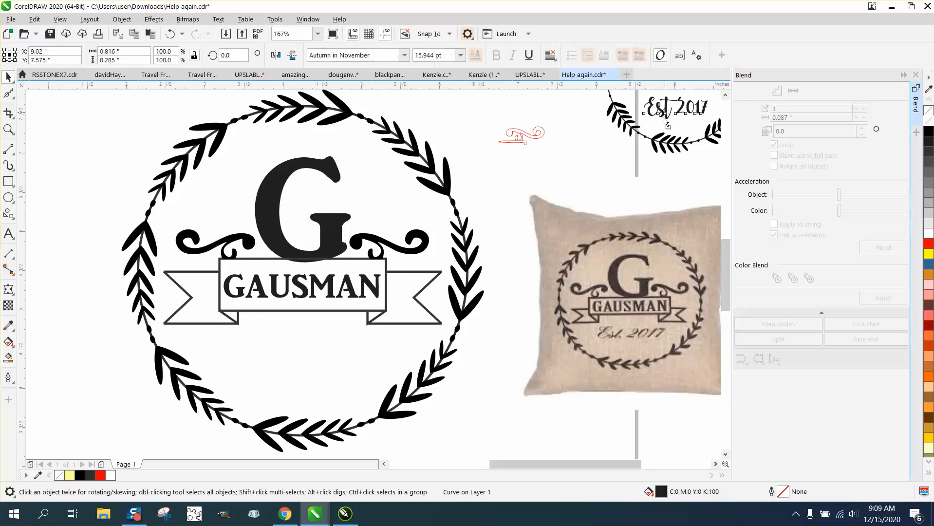
drag(676, 110, 245, 349)
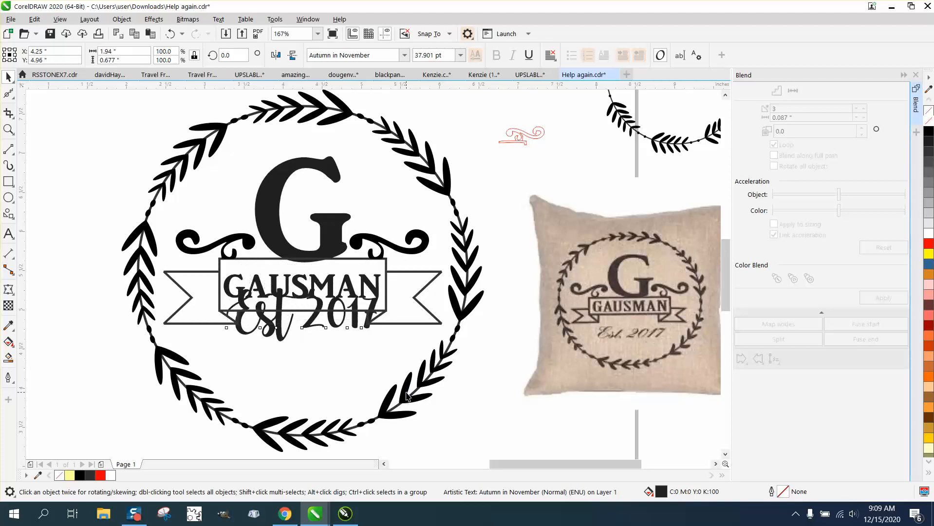
drag(304, 313, 304, 363)
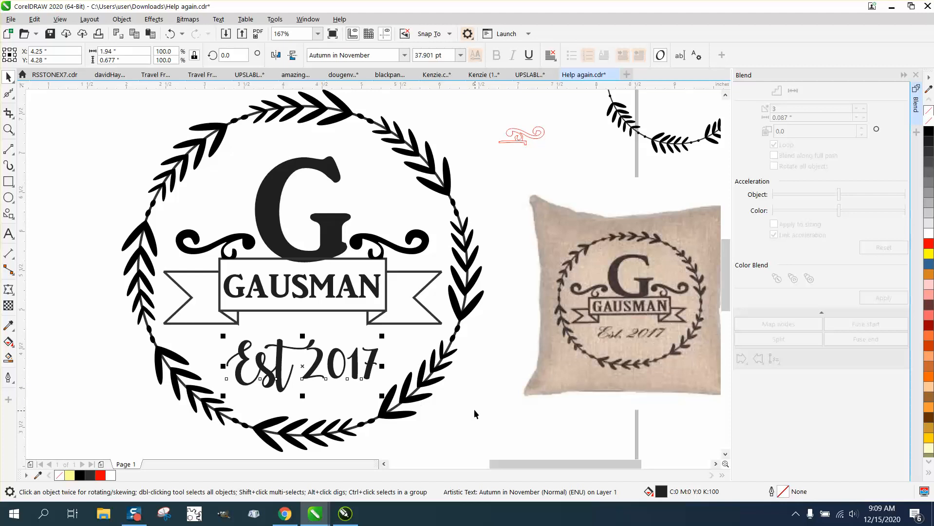
mouse_move(446, 411)
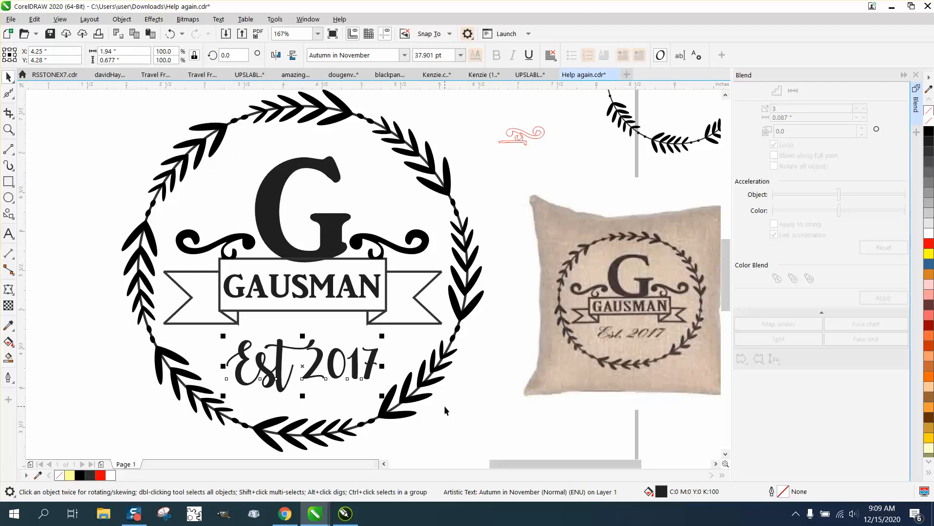
mouse_move(25, 190)
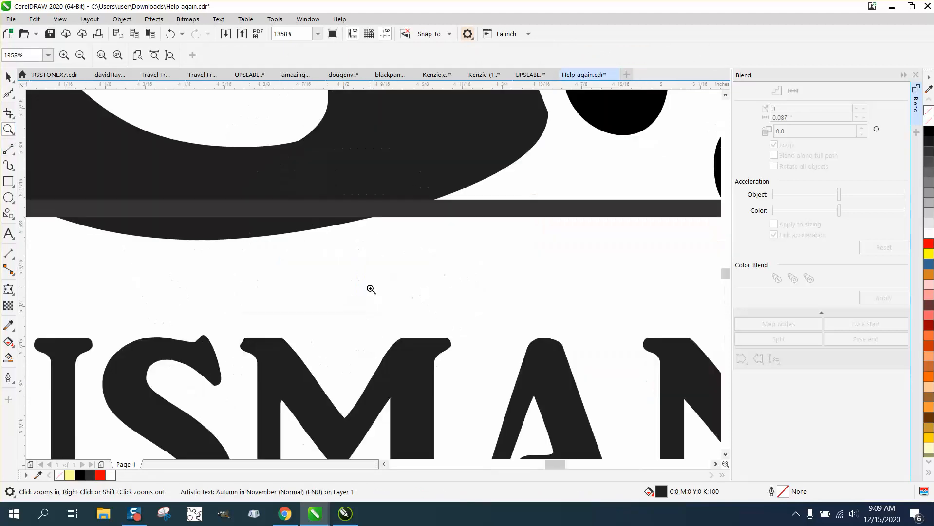
click(7, 77)
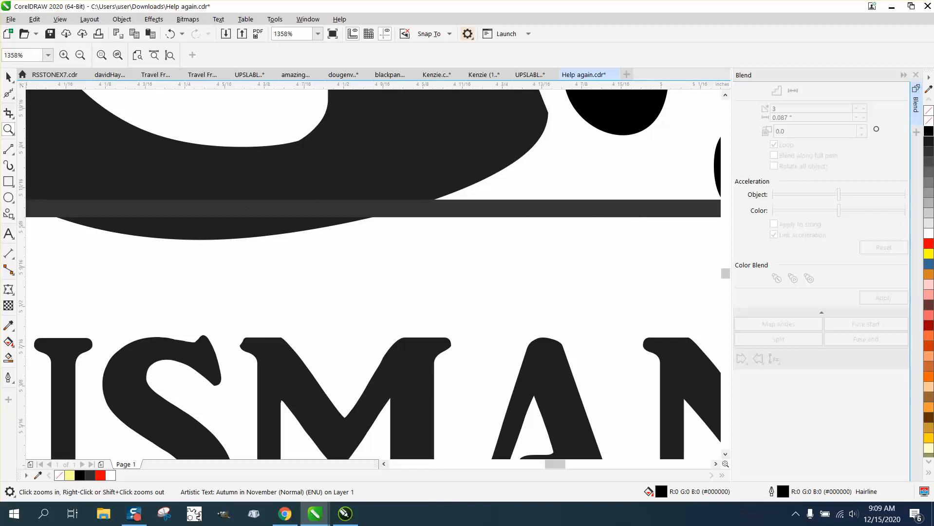
click(485, 214)
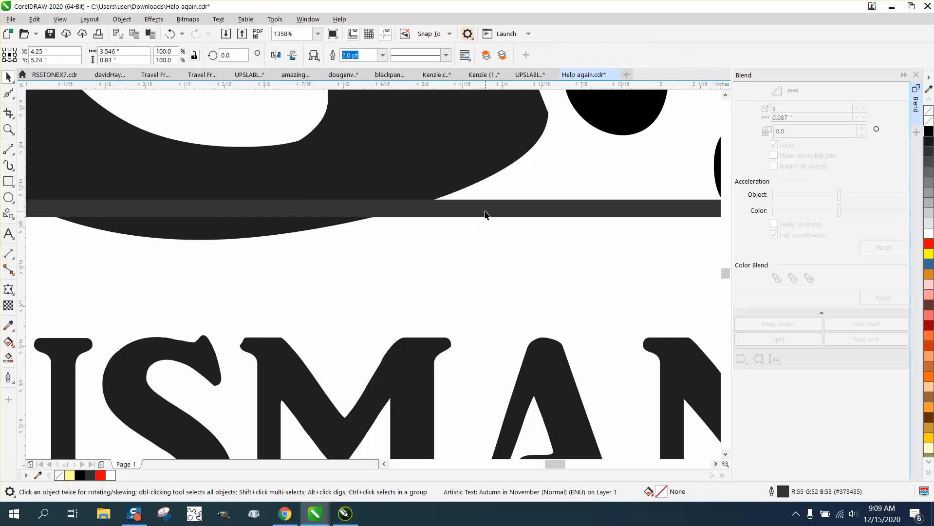